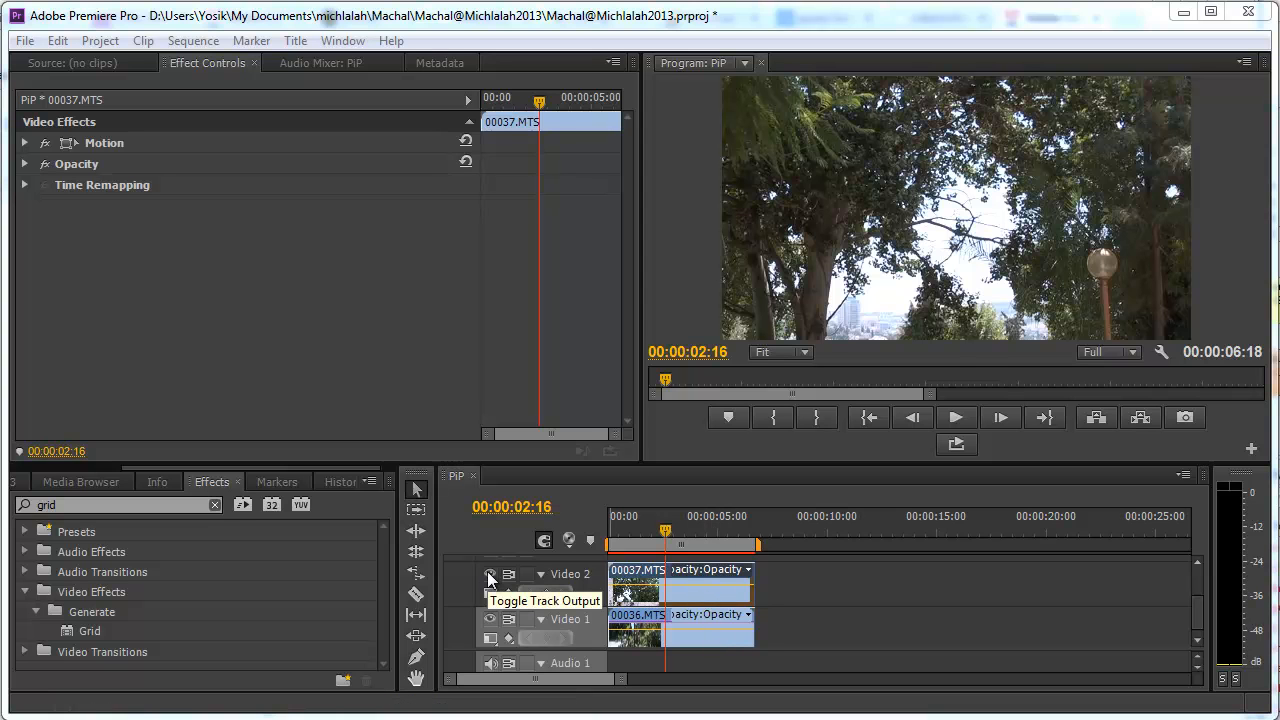
Scale clip 00037 to 29% and drag it to the upper left as a picture-in-picture inset
{"action": "left_click", "coordinate": [490, 573]}
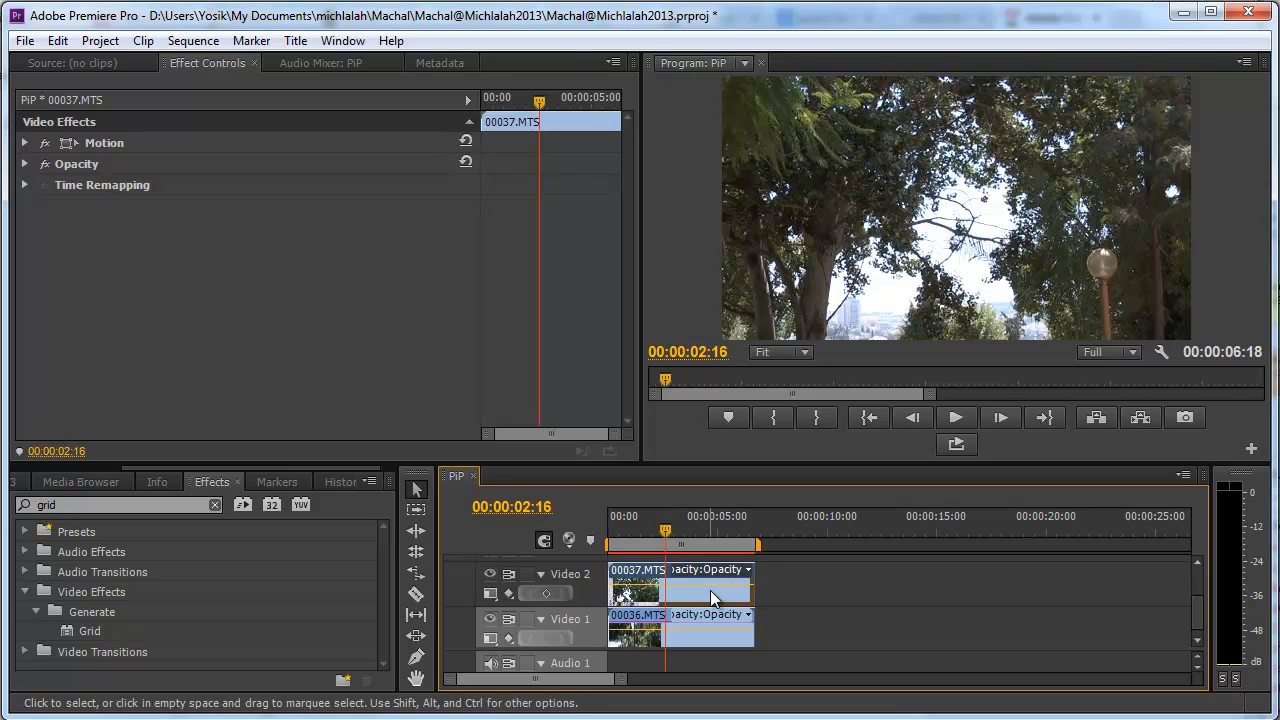
{"action": "mouse_move", "coordinate": [715, 600]}
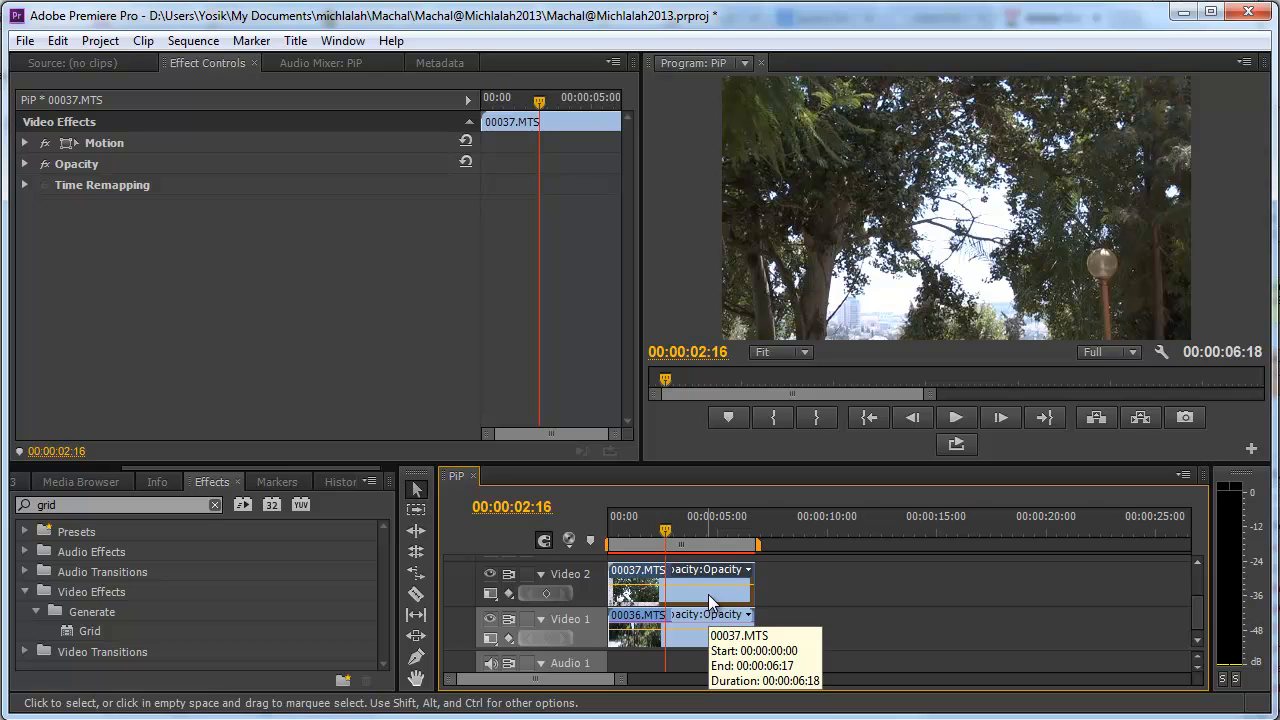
{"action": "mouse_move", "coordinate": [351, 281]}
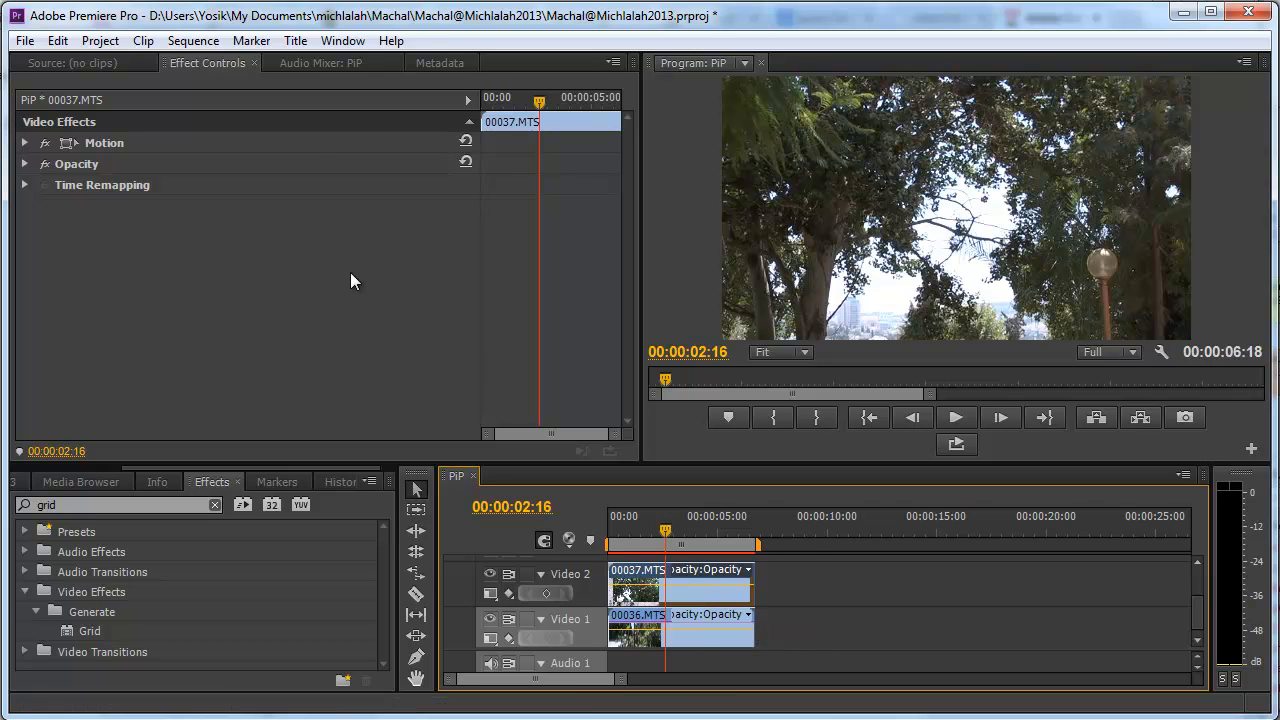
{"action": "left_click", "coordinate": [25, 142]}
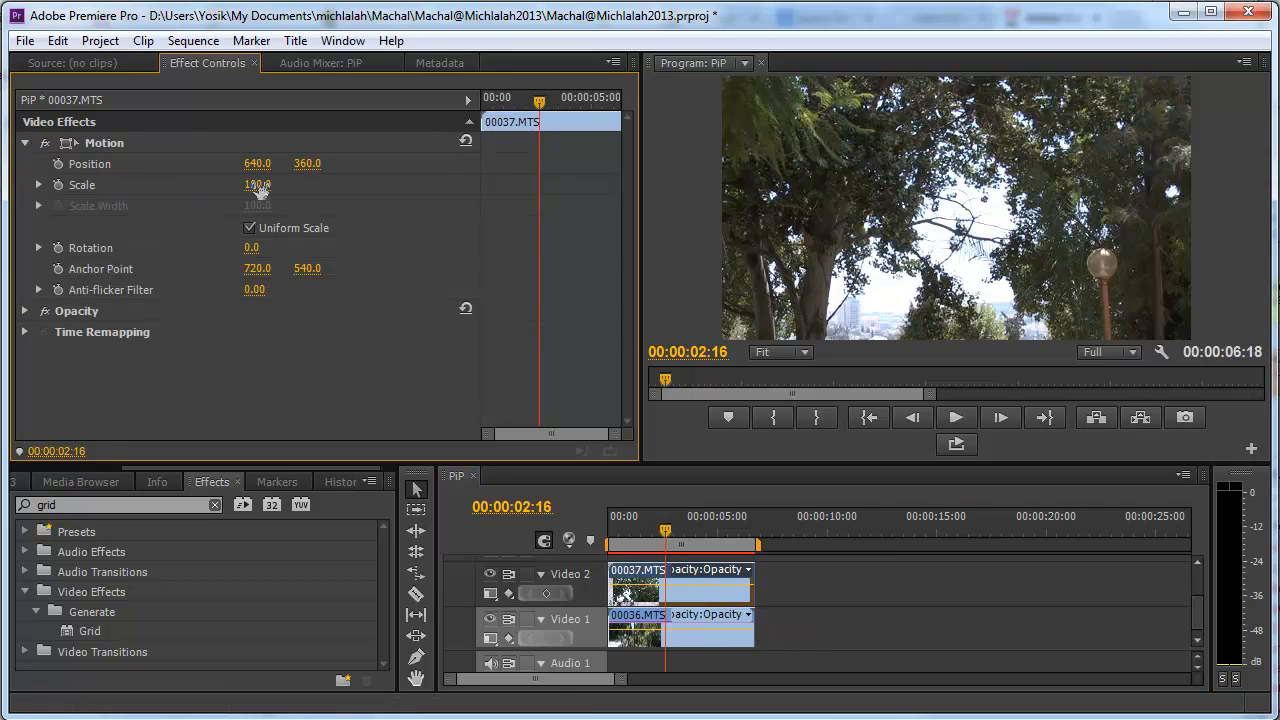
{"action": "left_click_drag", "start_coordinate": [257, 184], "coordinate": [183, 193]}
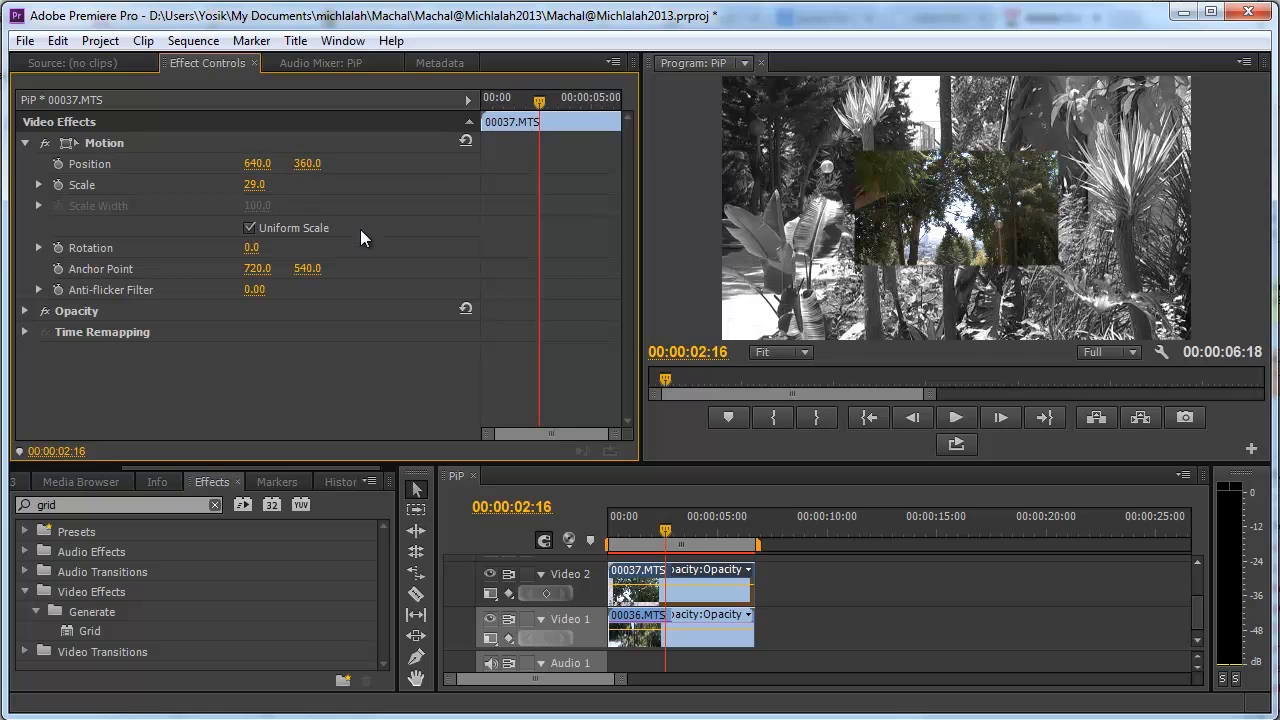
{"action": "mouse_move", "coordinate": [1031, 234]}
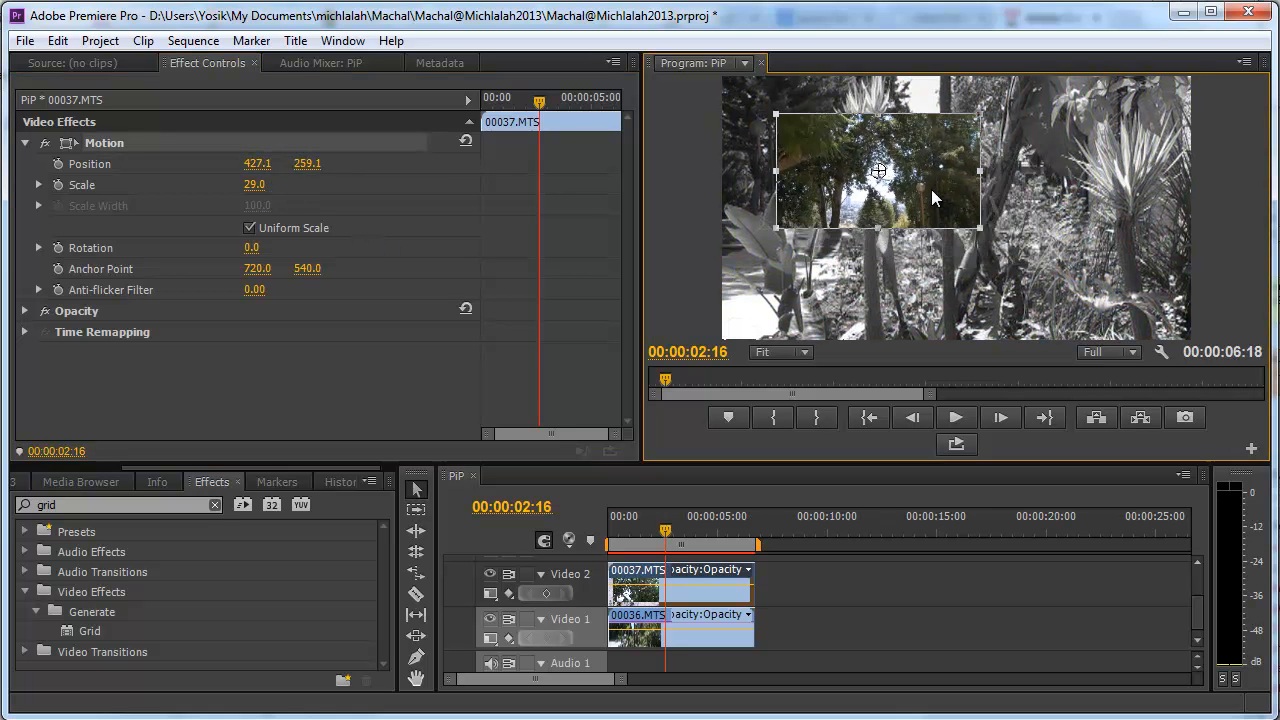
{"action": "left_click_drag", "start_coordinate": [878, 170], "coordinate": [853, 160]}
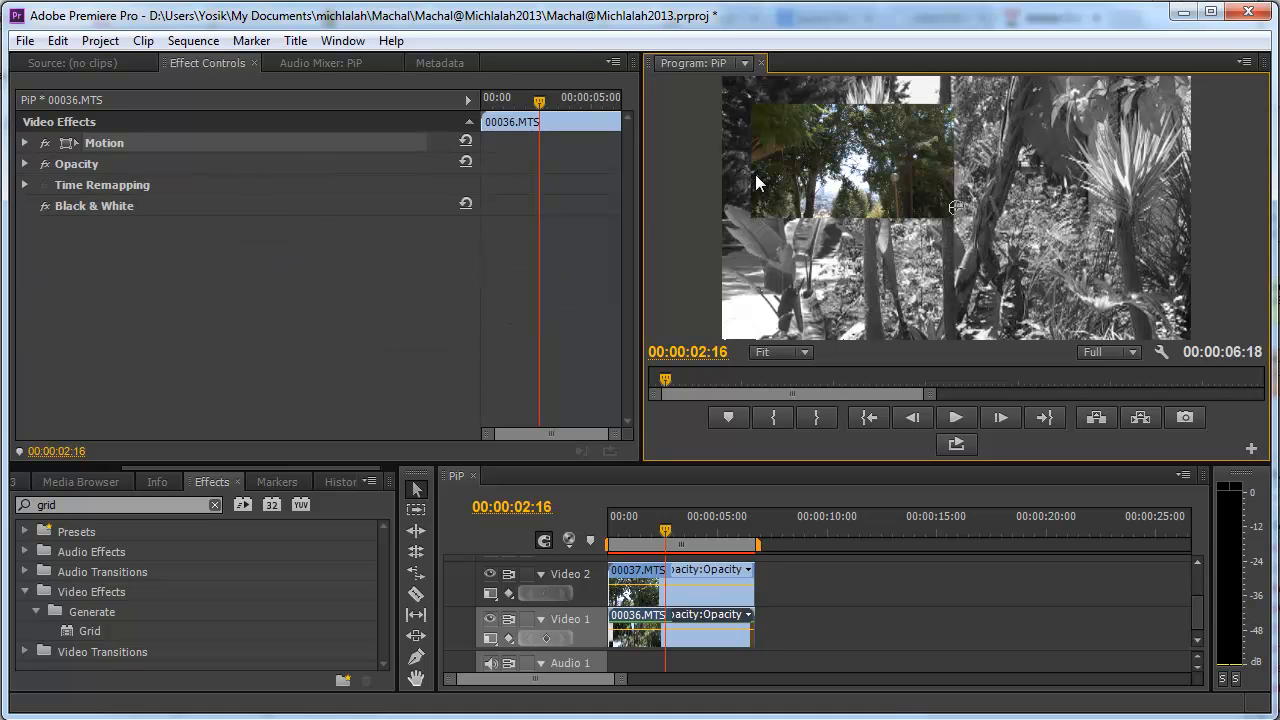
{"action": "mouse_move", "coordinate": [270, 318]}
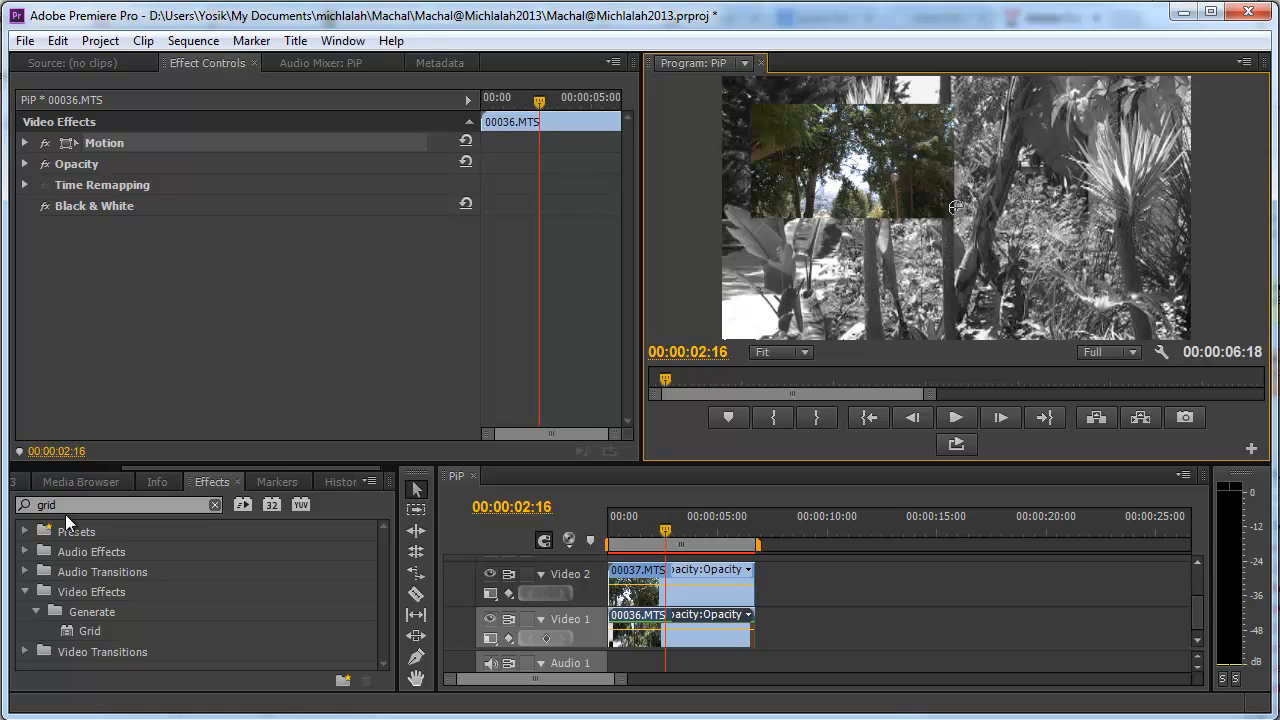
{"action": "key", "text": "ctrl+s"}
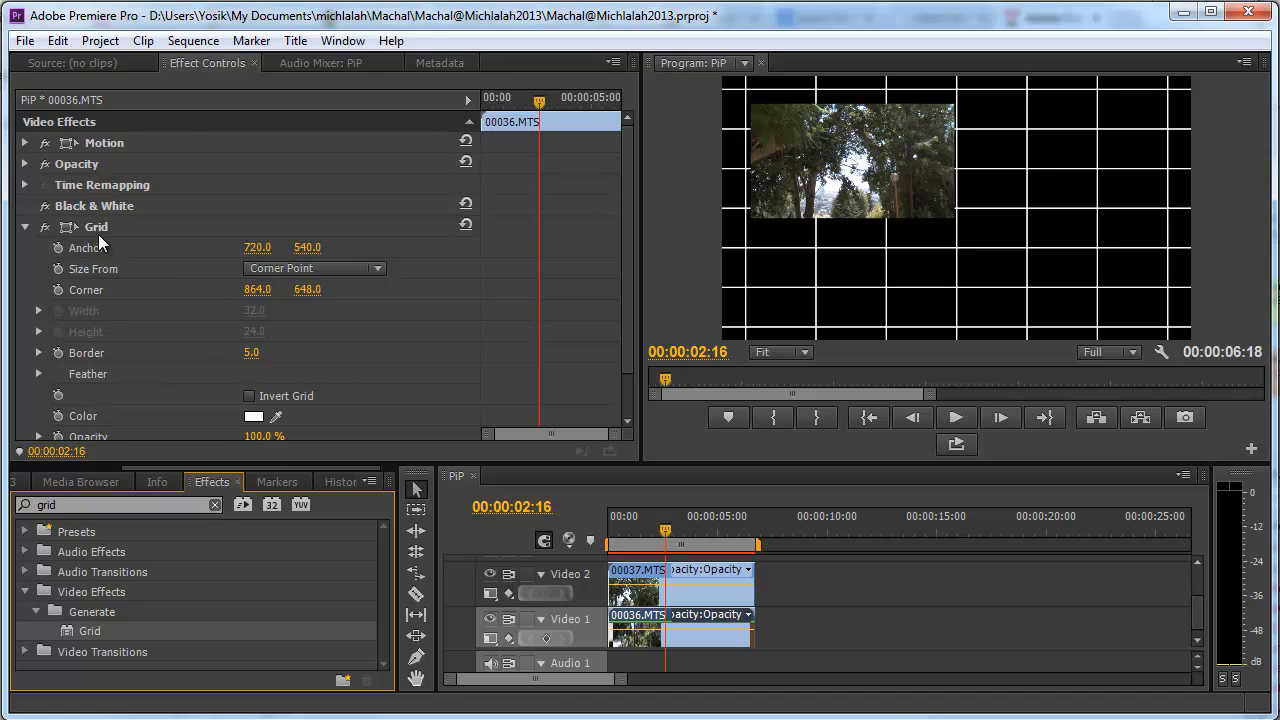
{"action": "left_click", "coordinate": [96, 226]}
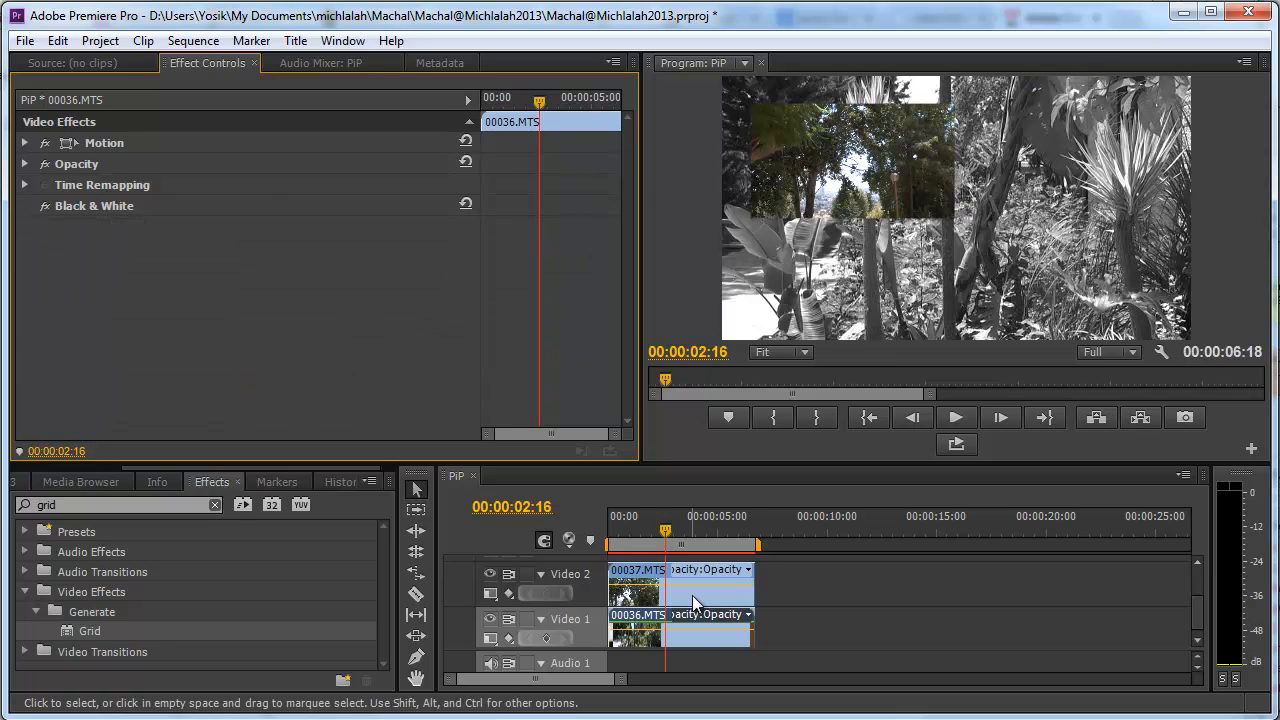
Apply a Grid effect to clip 00037 with Normal blending, Border 20 and Anchor 0,0
{"action": "left_click", "coordinate": [680, 585]}
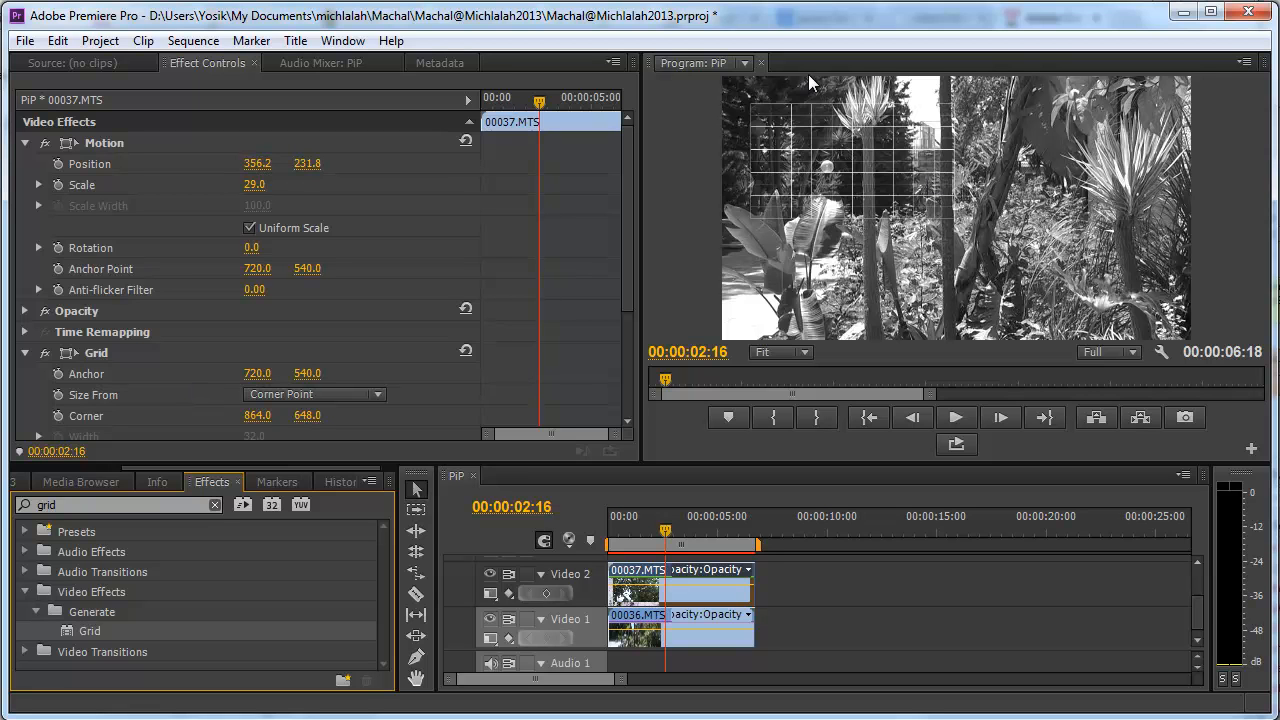
{"action": "mouse_move", "coordinate": [855, 164]}
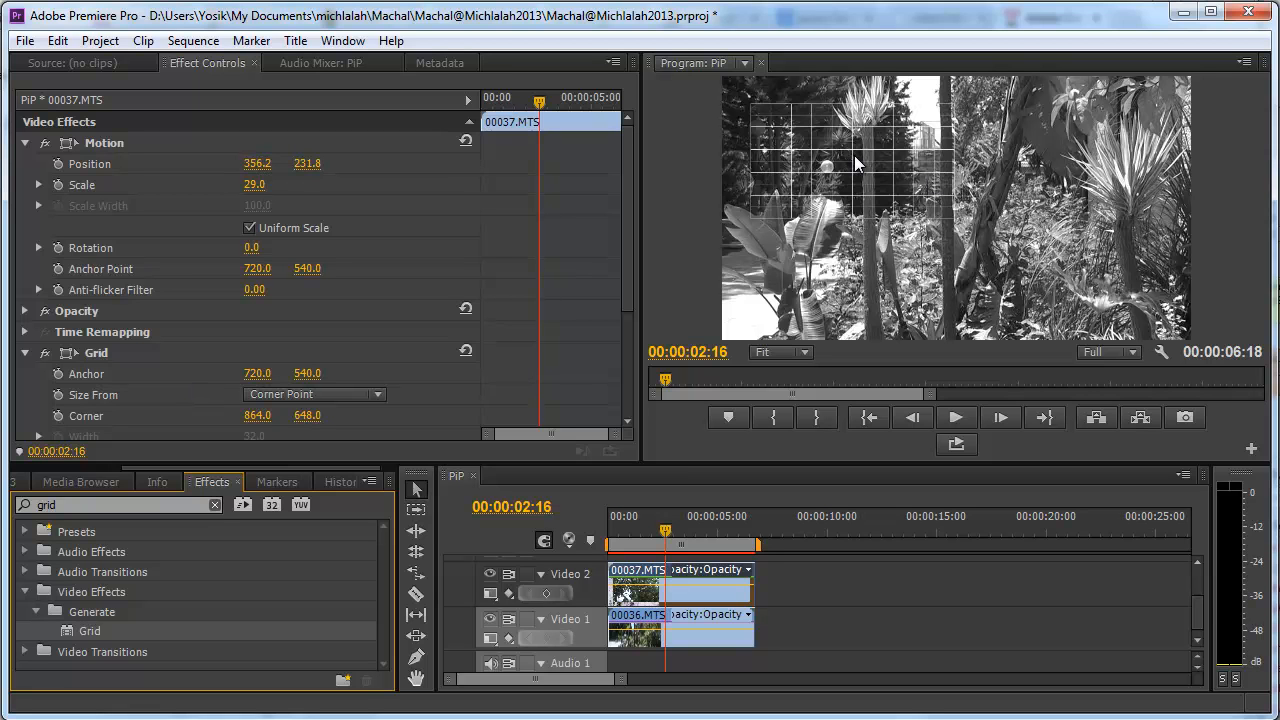
{"action": "scroll", "scroll_direction": "down", "scroll_amount": 3}
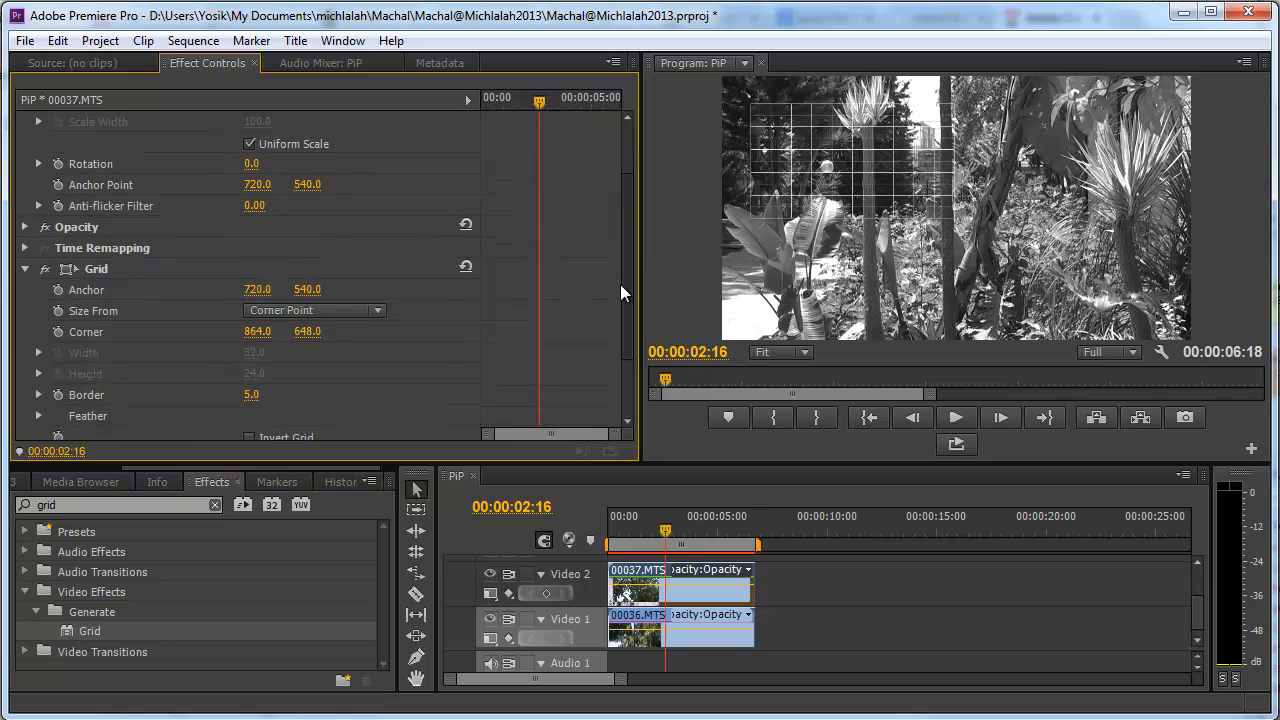
{"action": "scroll", "scroll_direction": "down", "scroll_amount": 3}
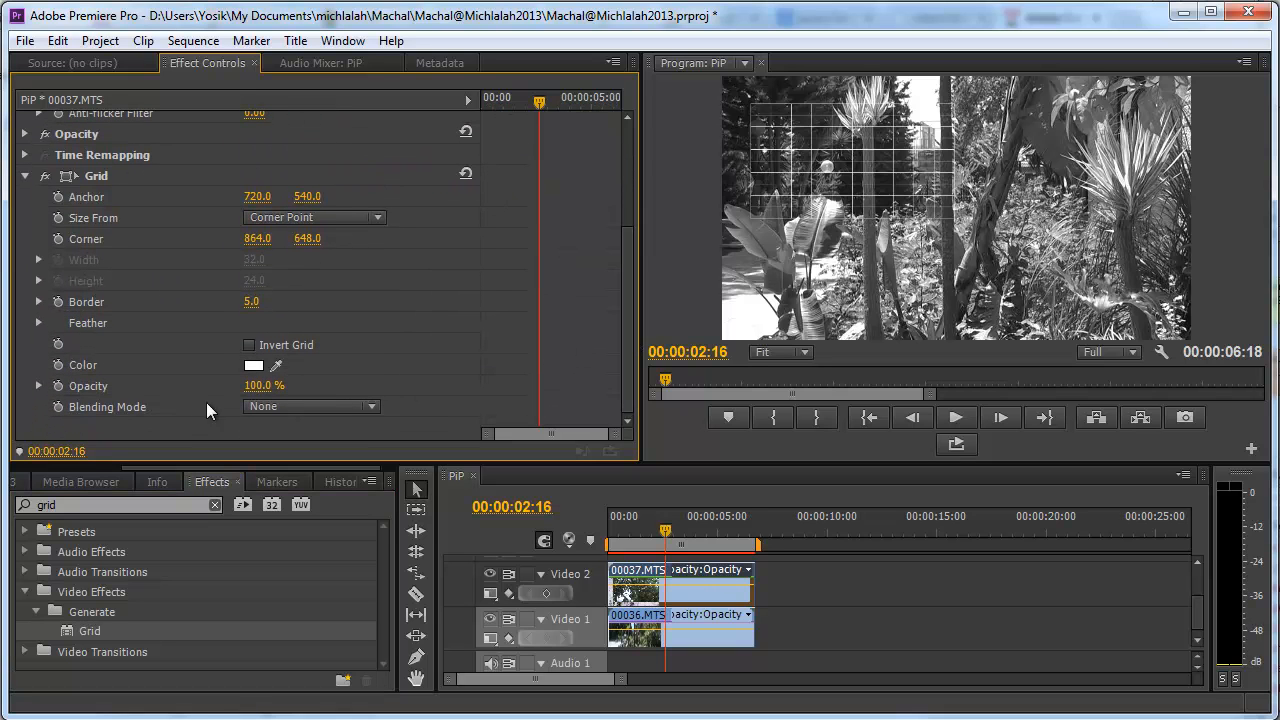
{"action": "mouse_move", "coordinate": [332, 425]}
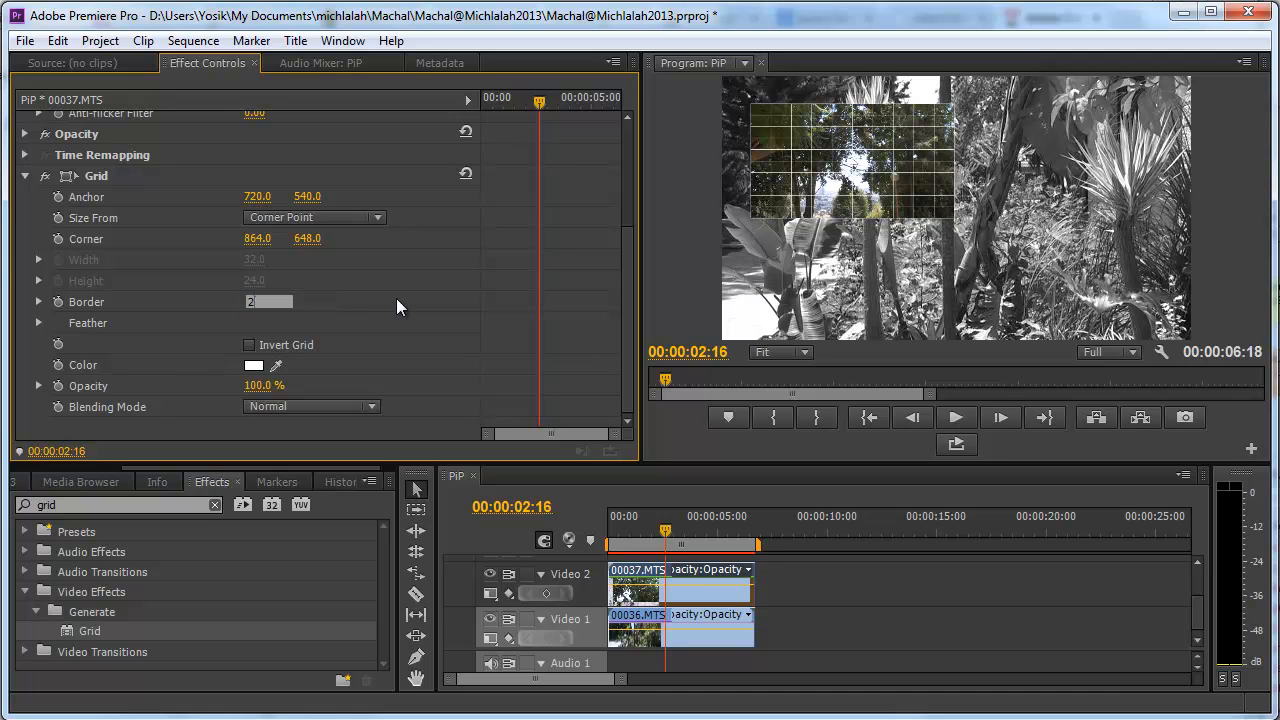
{"action": "type", "text": "20.0"}
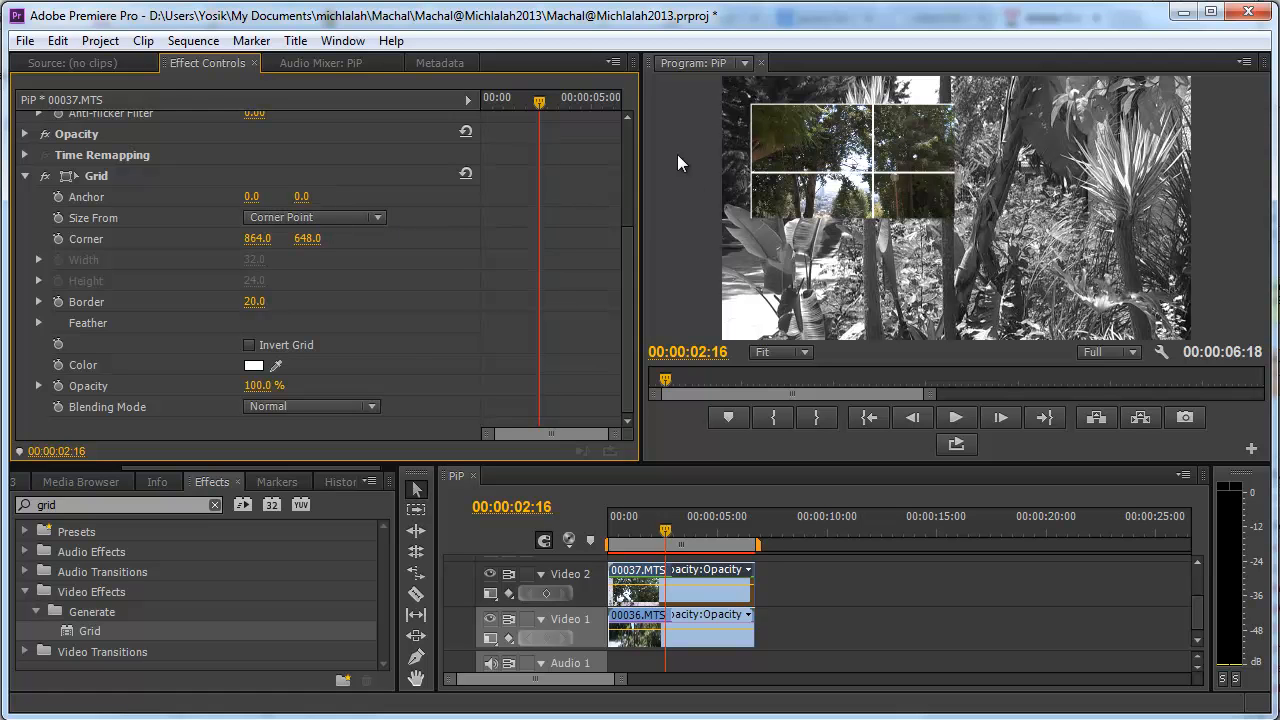
Size the Grid by Width & Height sliders at 1920 by 1080 and raise Border to 73 for a single white frame
{"action": "left_click", "coordinate": [377, 217]}
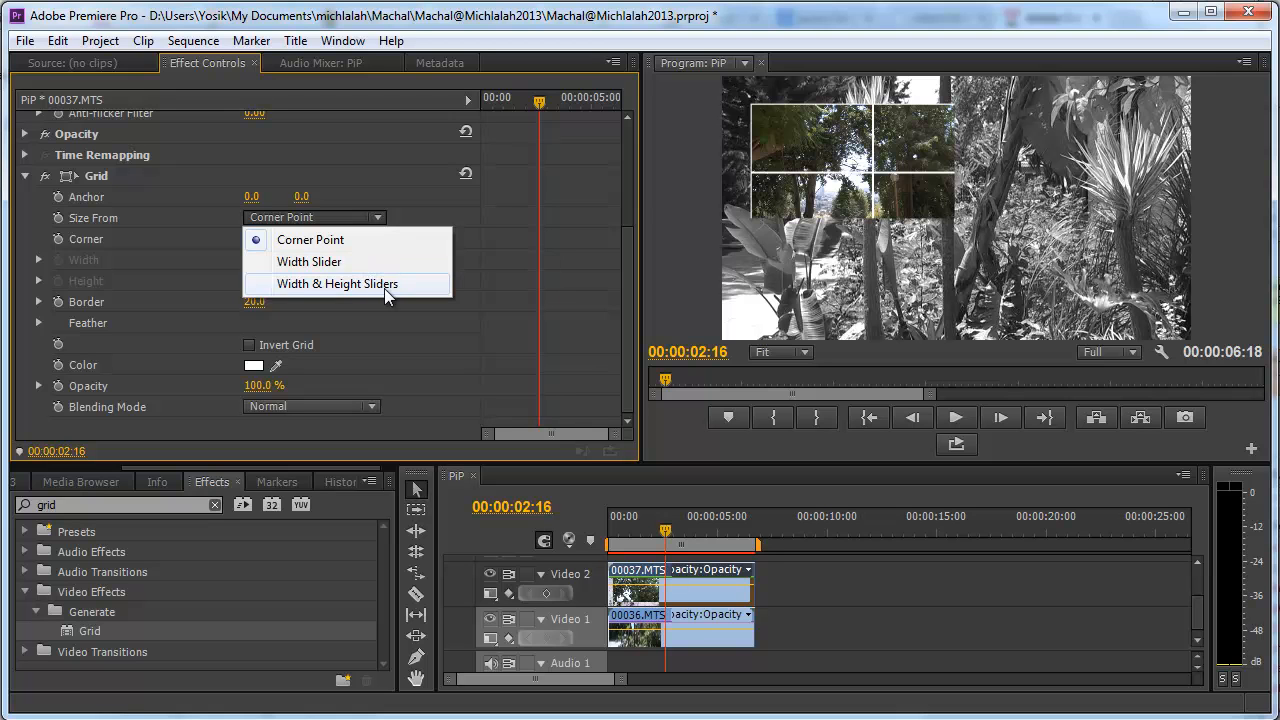
{"action": "left_click", "coordinate": [338, 283]}
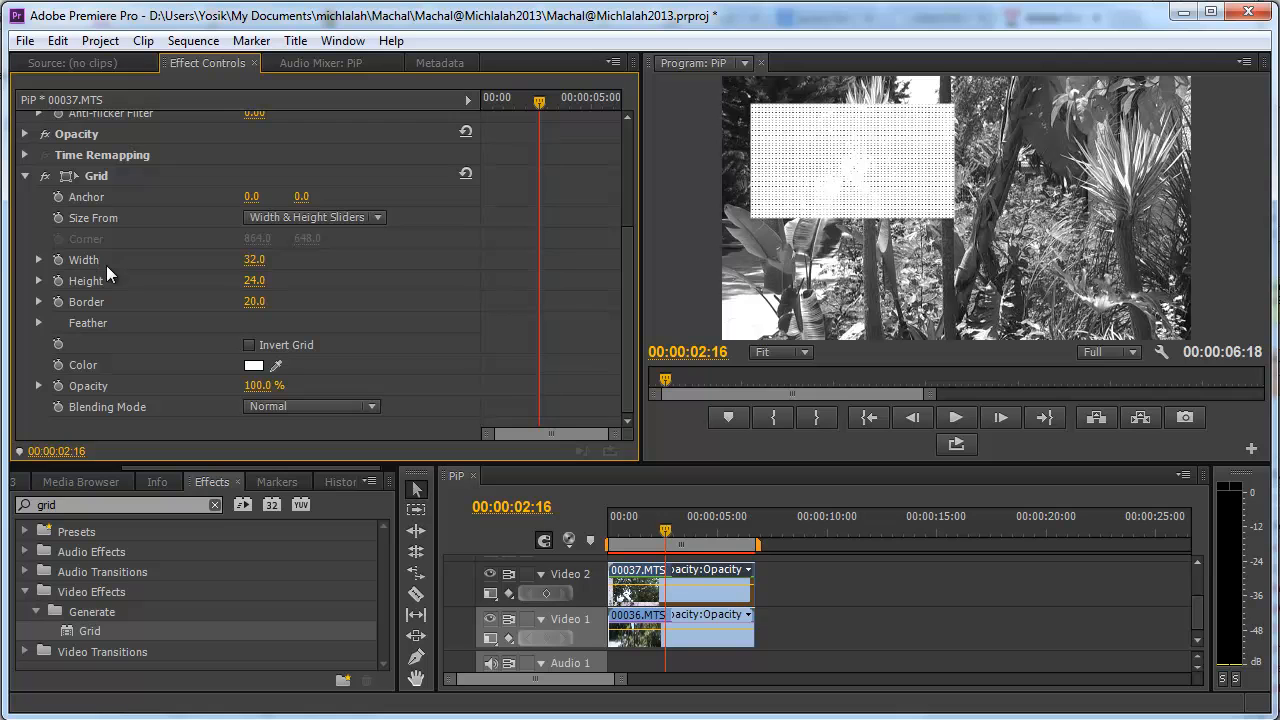
{"action": "mouse_move", "coordinate": [183, 295]}
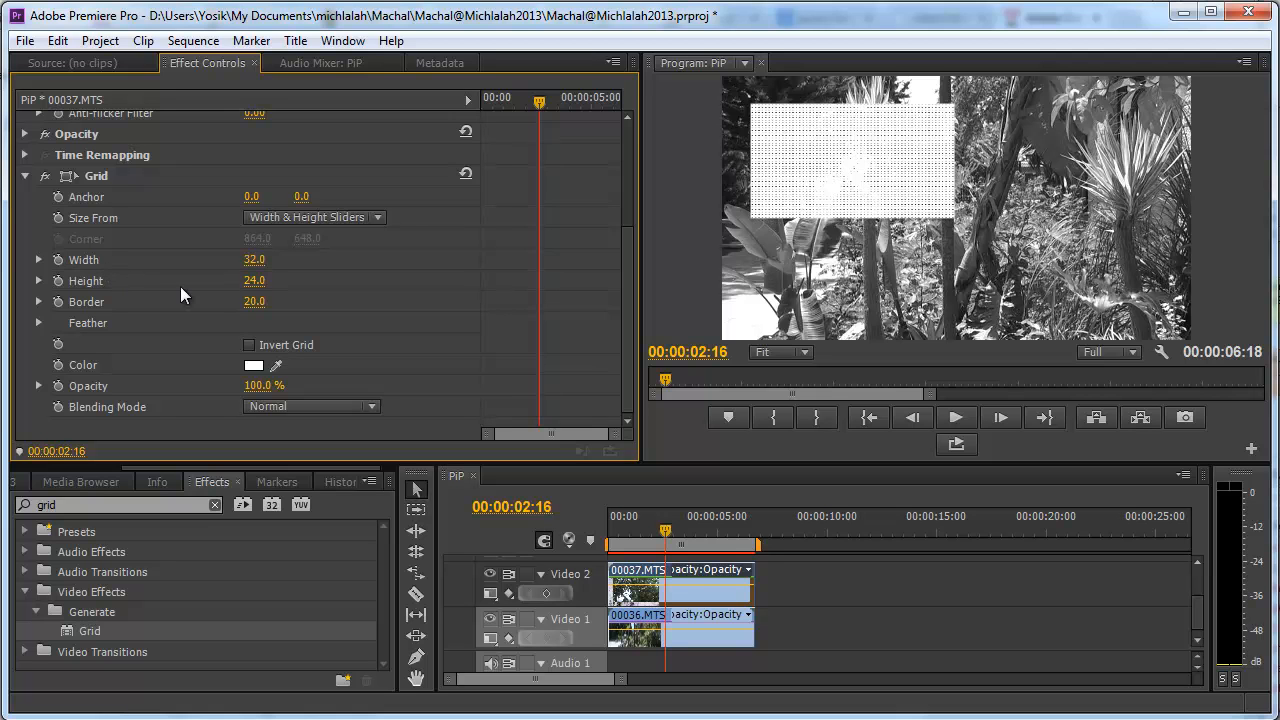
{"action": "mouse_move", "coordinate": [893, 193]}
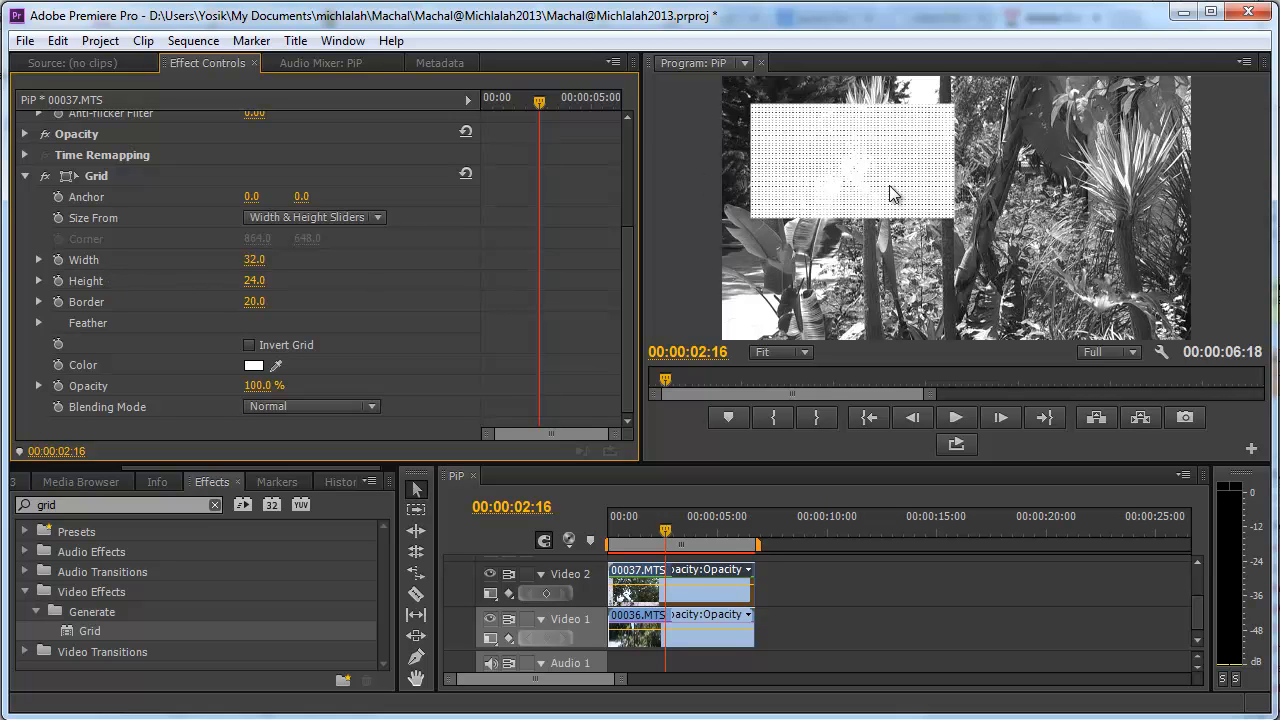
{"action": "double_click", "coordinate": [255, 260]}
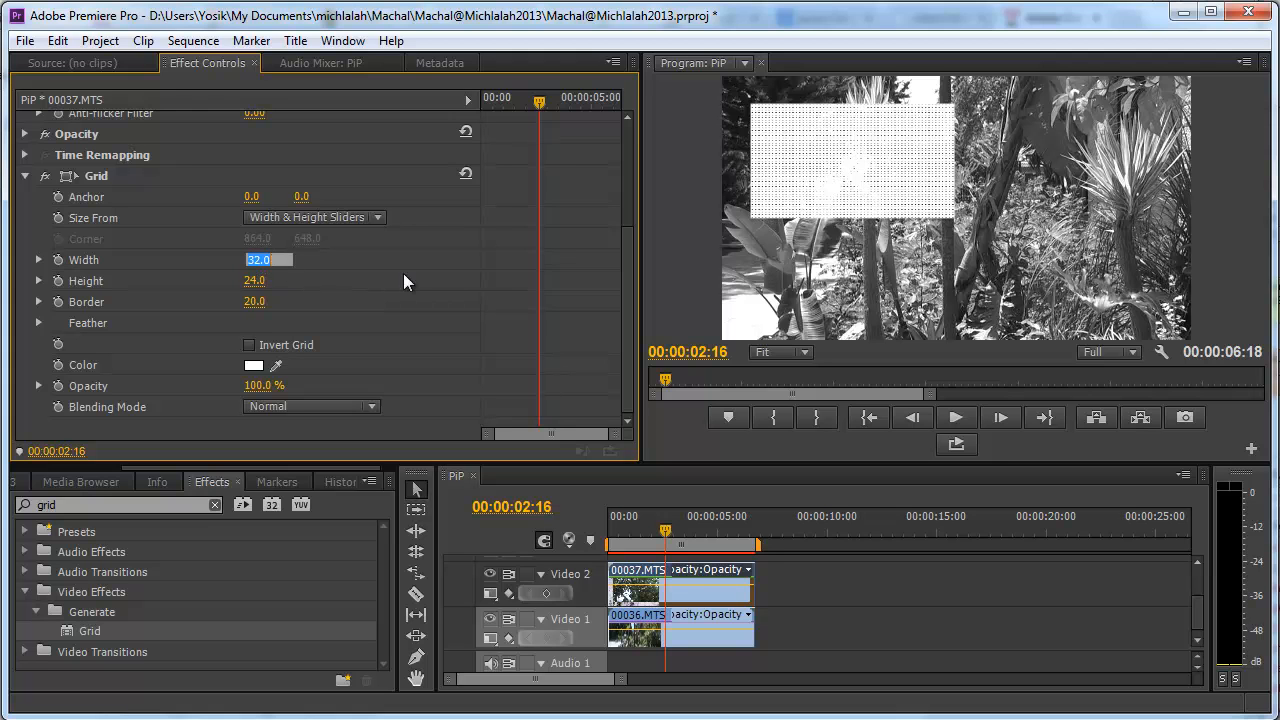
{"action": "type", "text": "1920"}
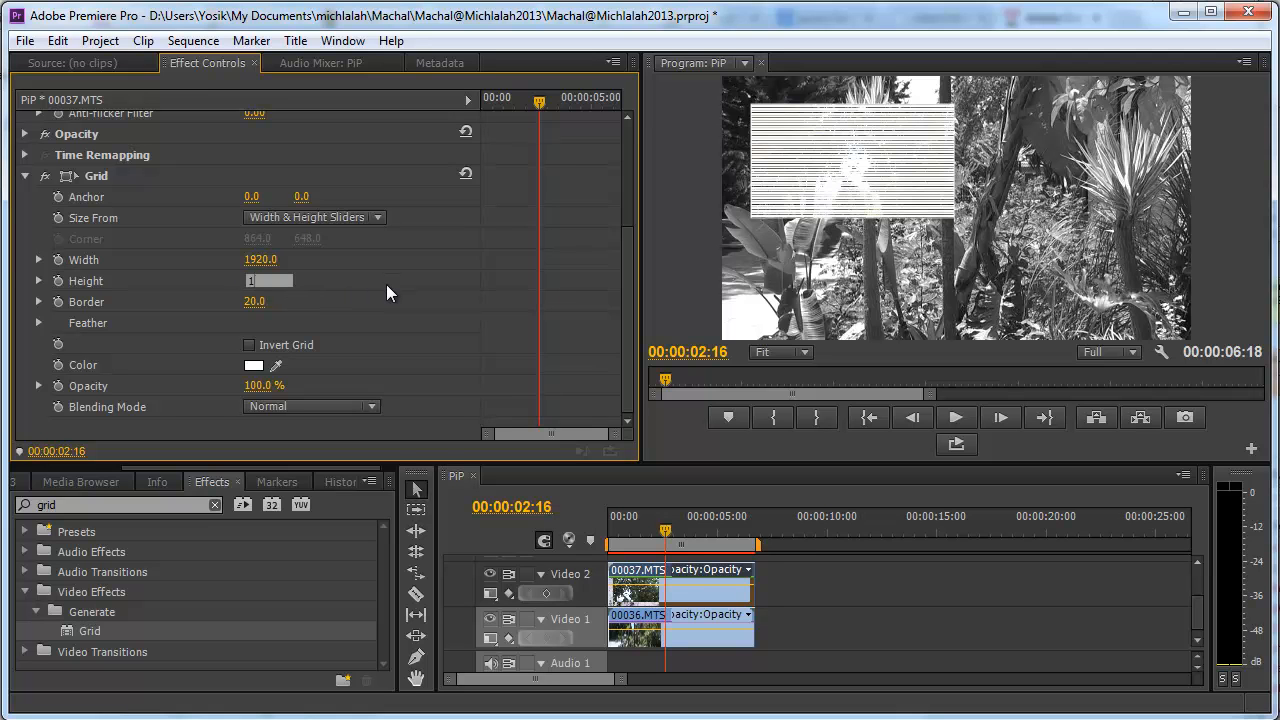
{"action": "type", "text": "1080.0"}
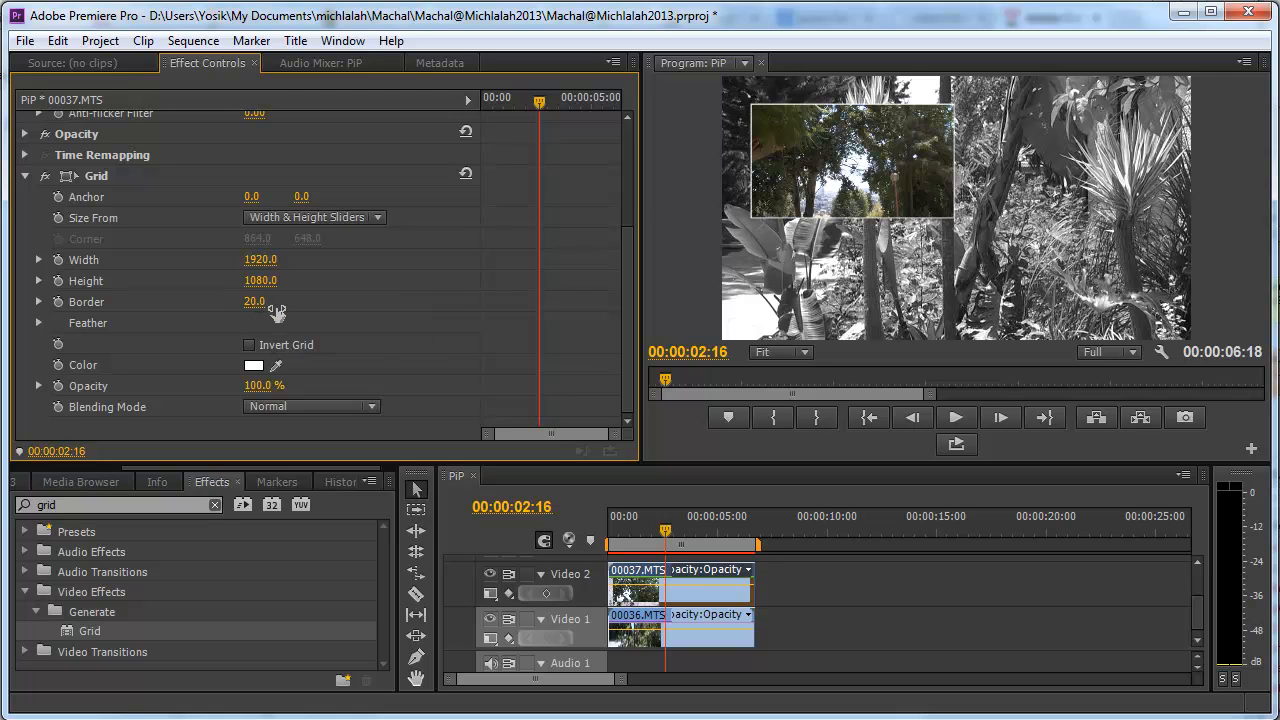
{"action": "left_click_drag", "start_coordinate": [254, 301], "coordinate": [352, 322]}
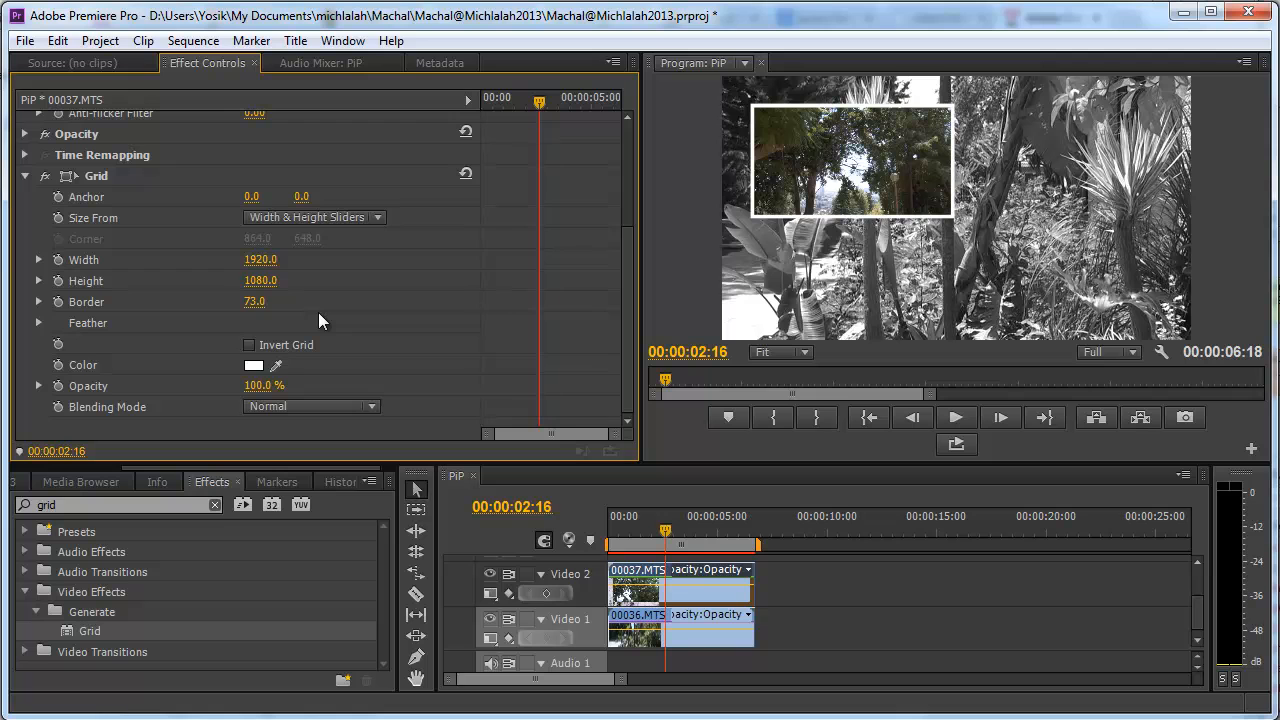
{"action": "mouse_move", "coordinate": [405, 425]}
{"action": "type", "text": "shado"}
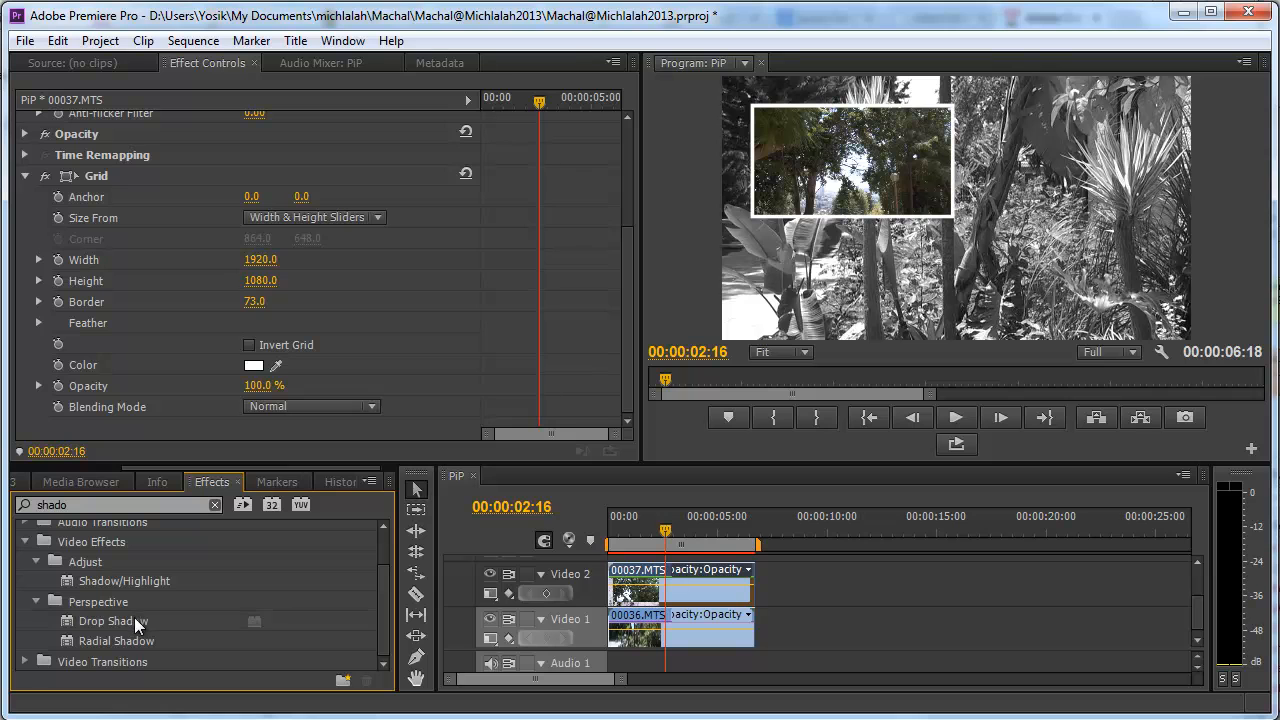
Add a Drop Shadow to clip 00037 with Distance 83 and Softness 33
{"action": "double_click", "coordinate": [113, 621]}
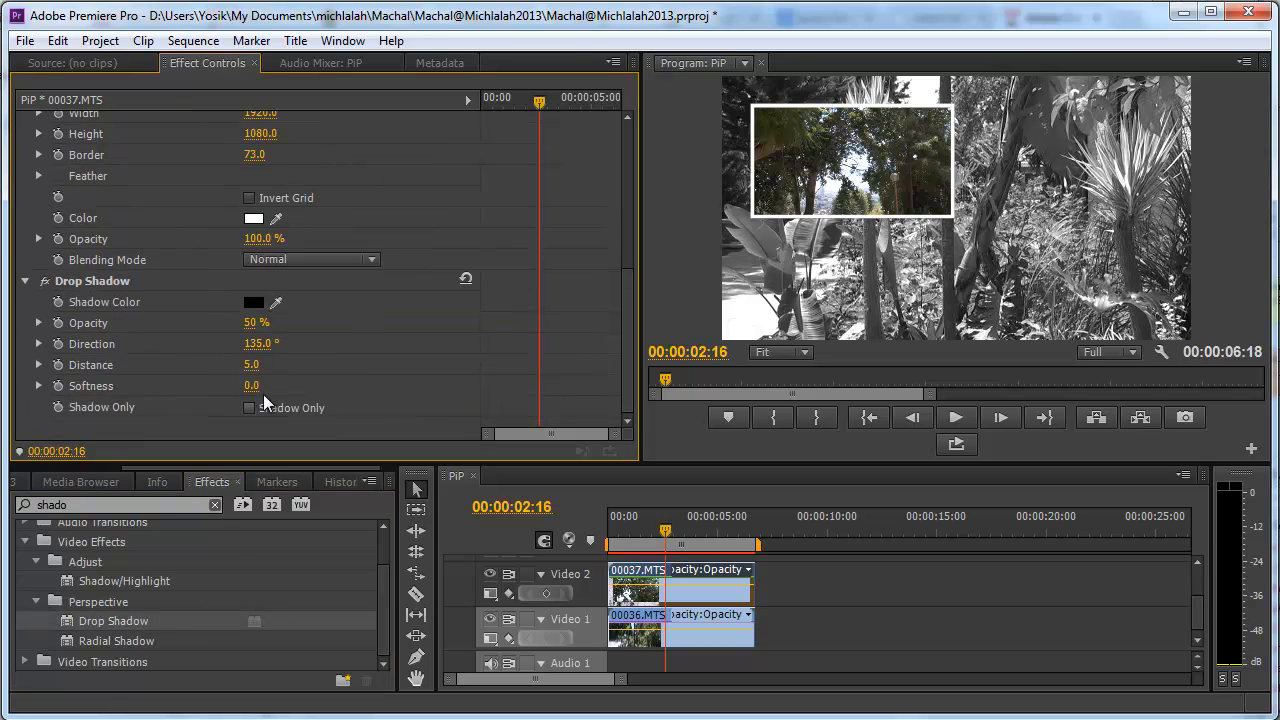
{"action": "left_click_drag", "start_coordinate": [252, 364], "coordinate": [352, 364]}
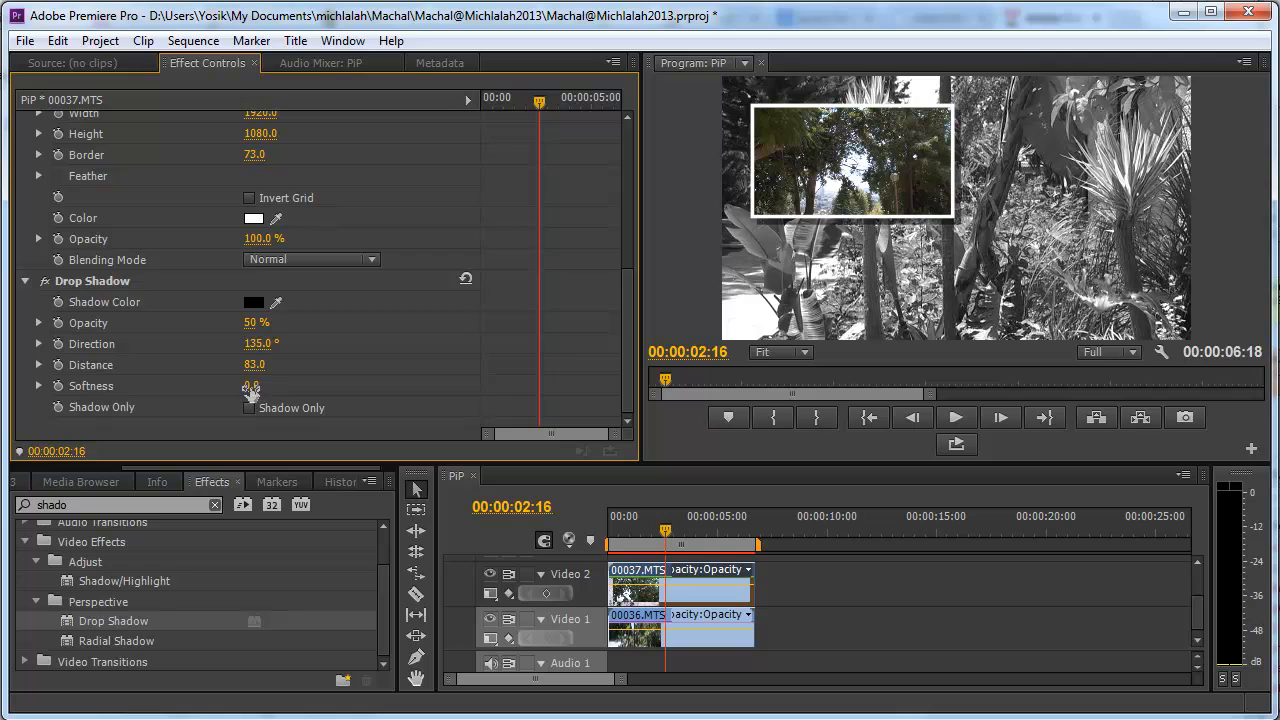
{"action": "left_click_drag", "start_coordinate": [250, 388], "coordinate": [310, 388]}
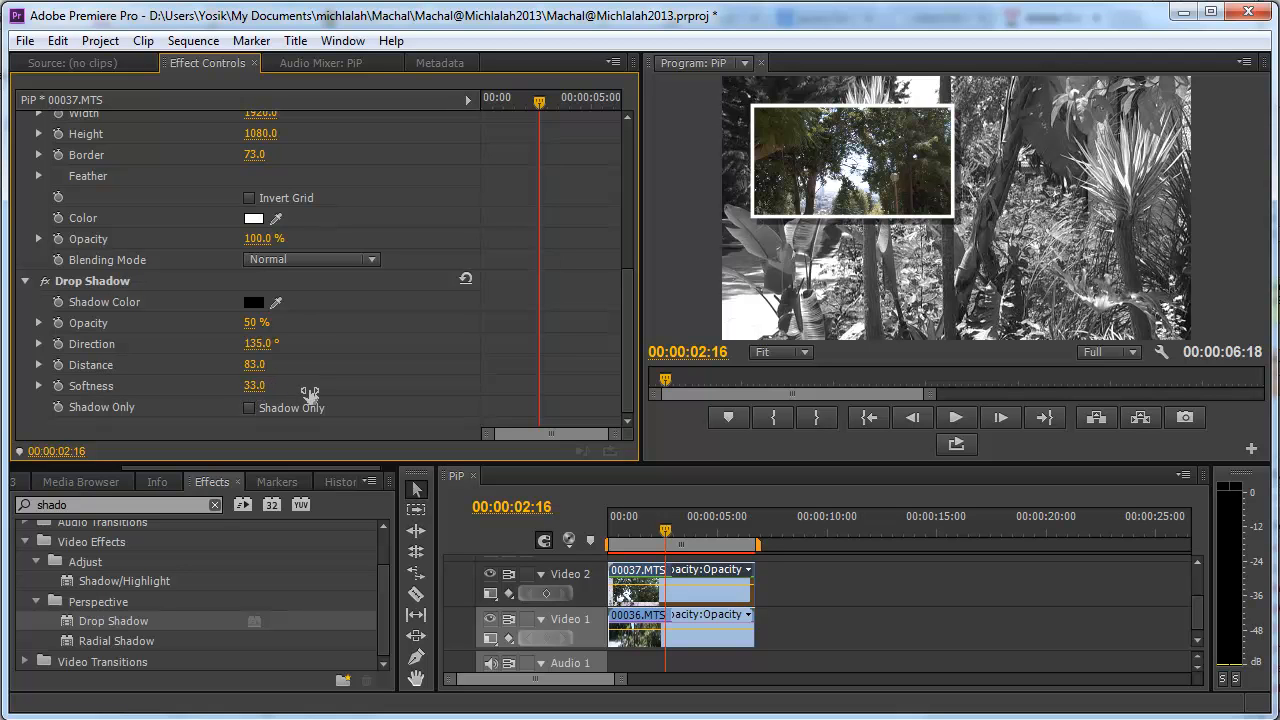
{"action": "mouse_move", "coordinate": [623, 325]}
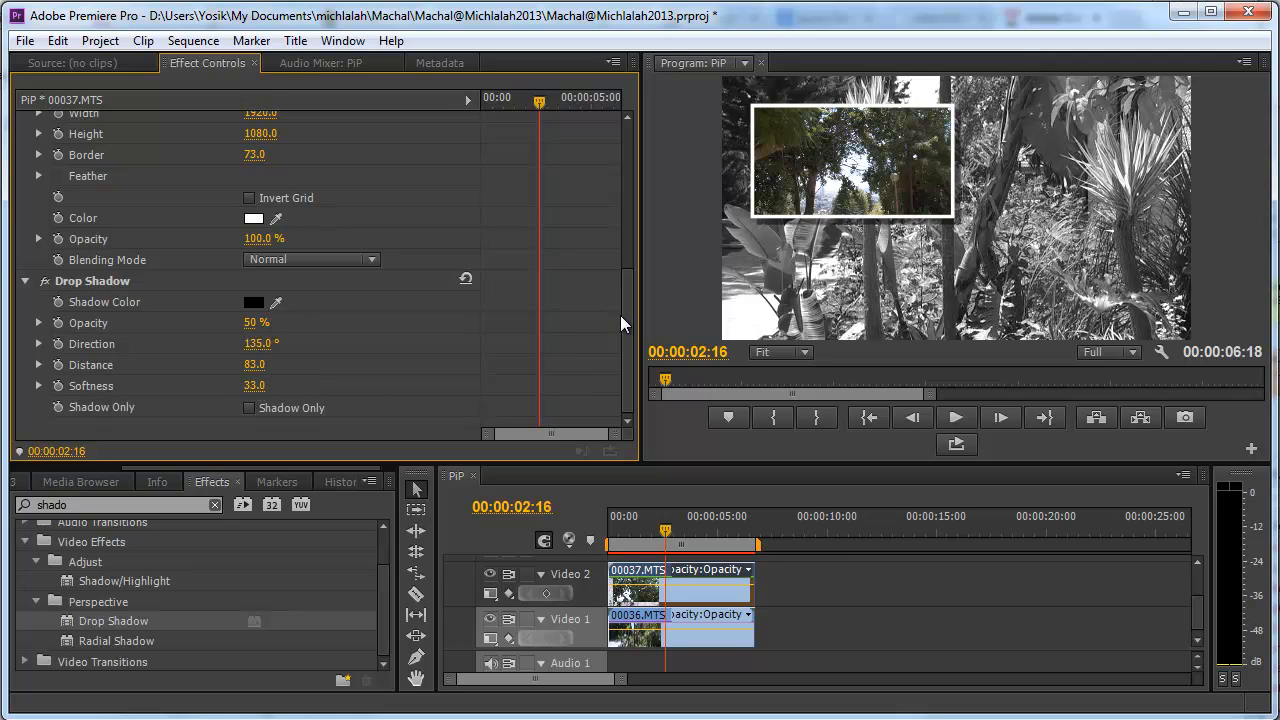
{"action": "scroll", "scroll_direction": "up", "scroll_amount": 3}
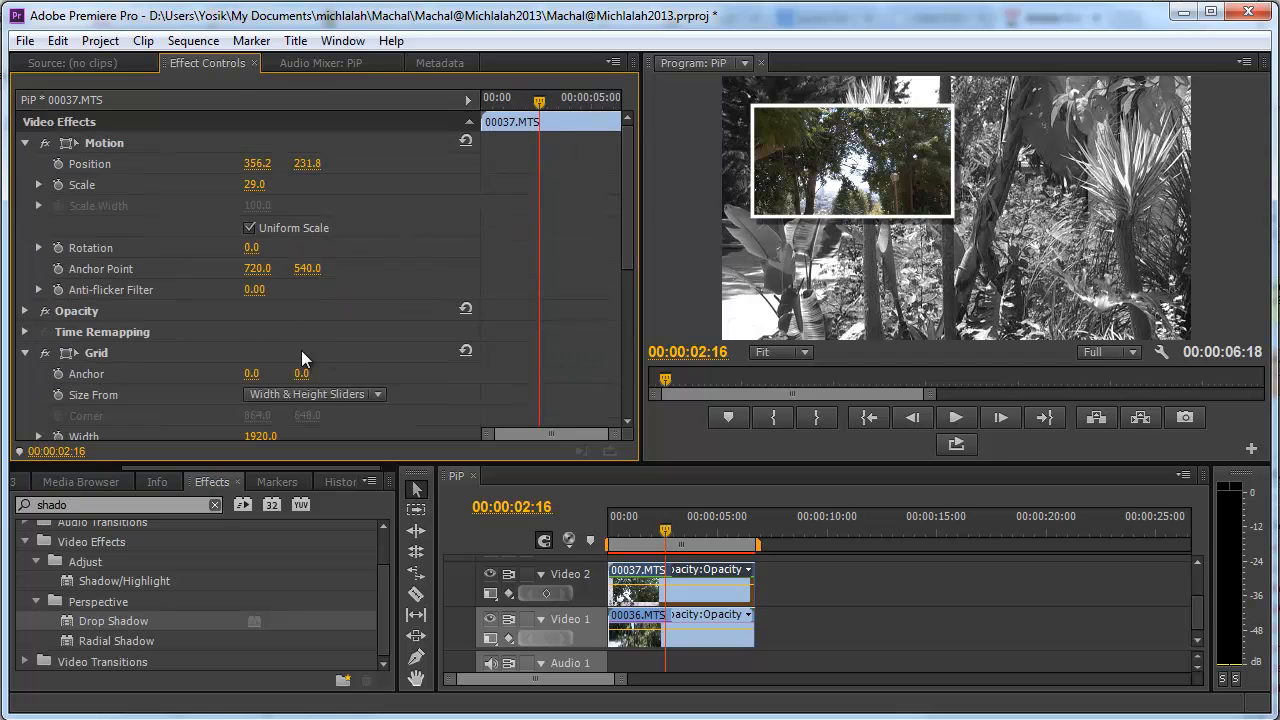
{"action": "mouse_move", "coordinate": [270, 278]}
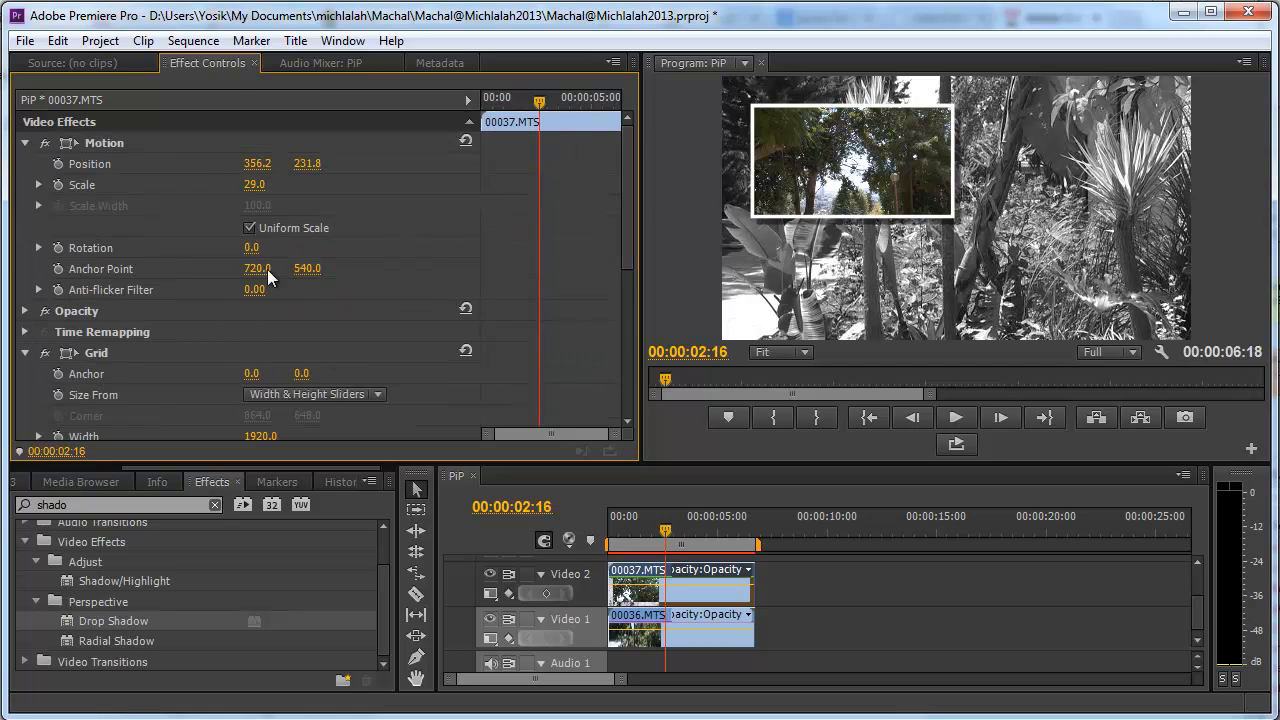
Leave Rotation at 0, set Scale to 22 and Position X to 412.2 for the inset
{"action": "left_click_drag", "start_coordinate": [252, 247], "coordinate": [382, 272]}
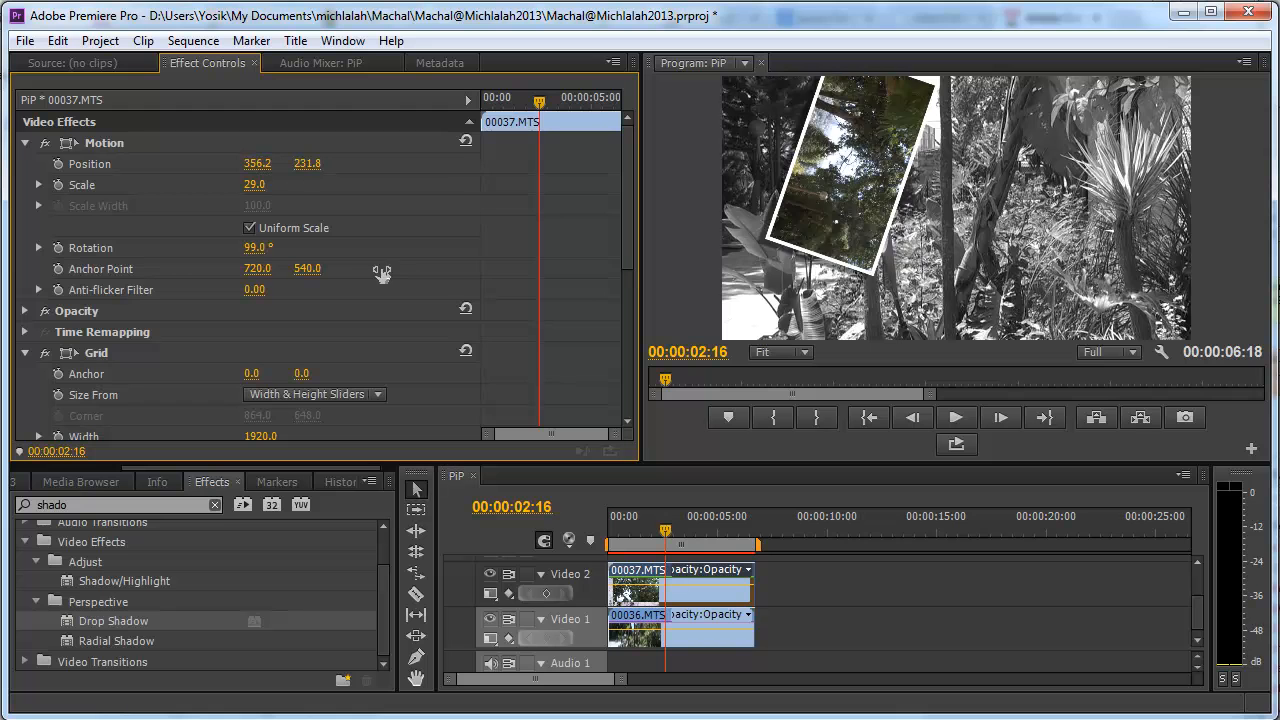
{"action": "left_click_drag", "start_coordinate": [258, 247], "coordinate": [230, 247]}
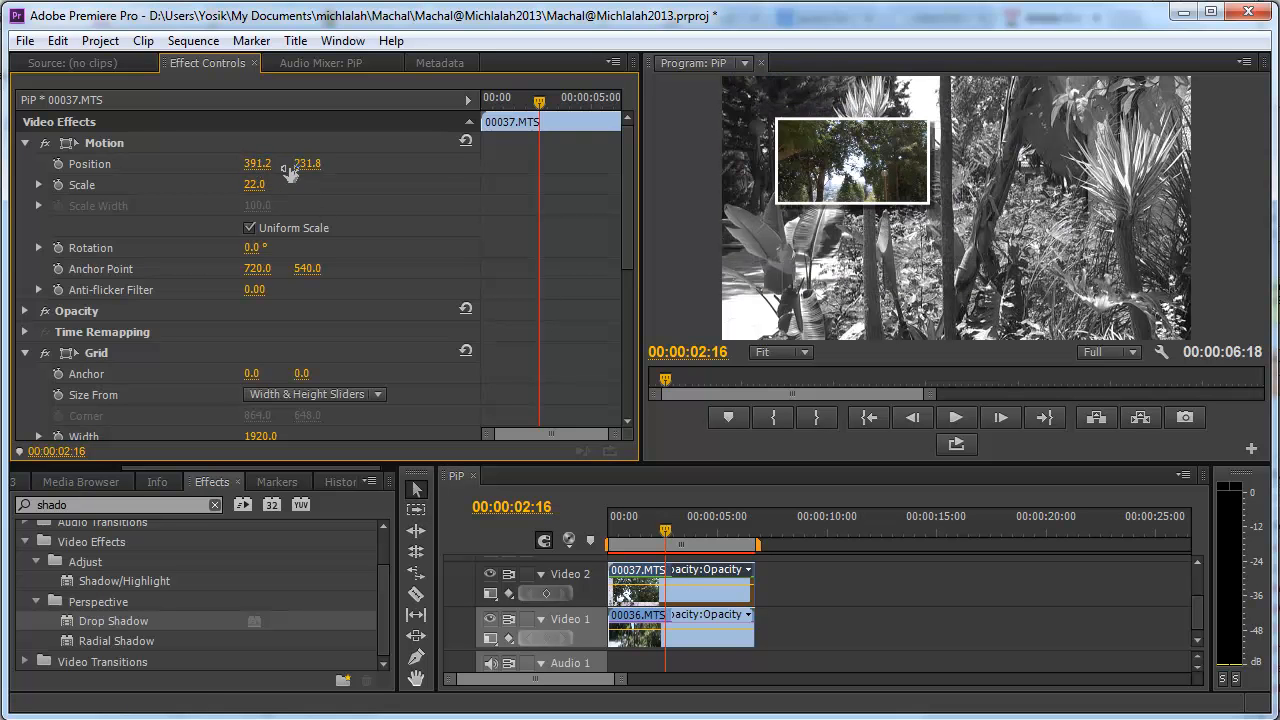
{"action": "left_click_drag", "start_coordinate": [257, 163], "coordinate": [303, 163]}
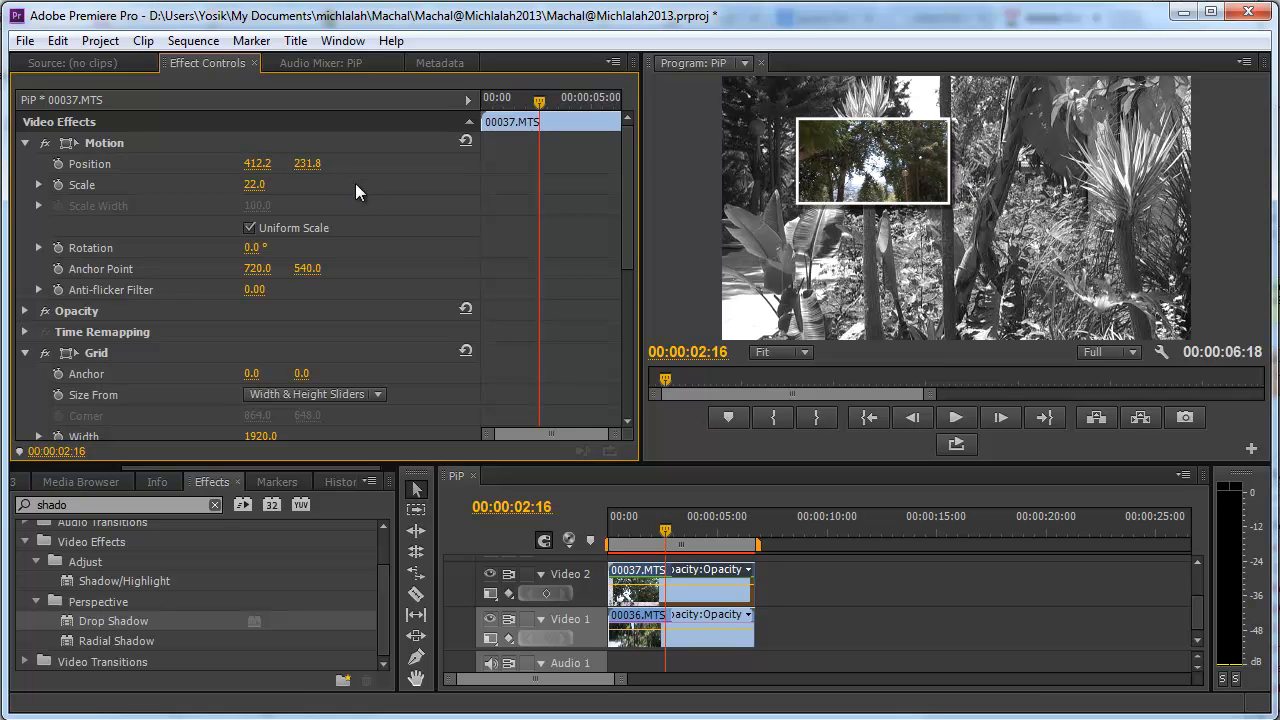
{"action": "mouse_move", "coordinate": [373, 198]}
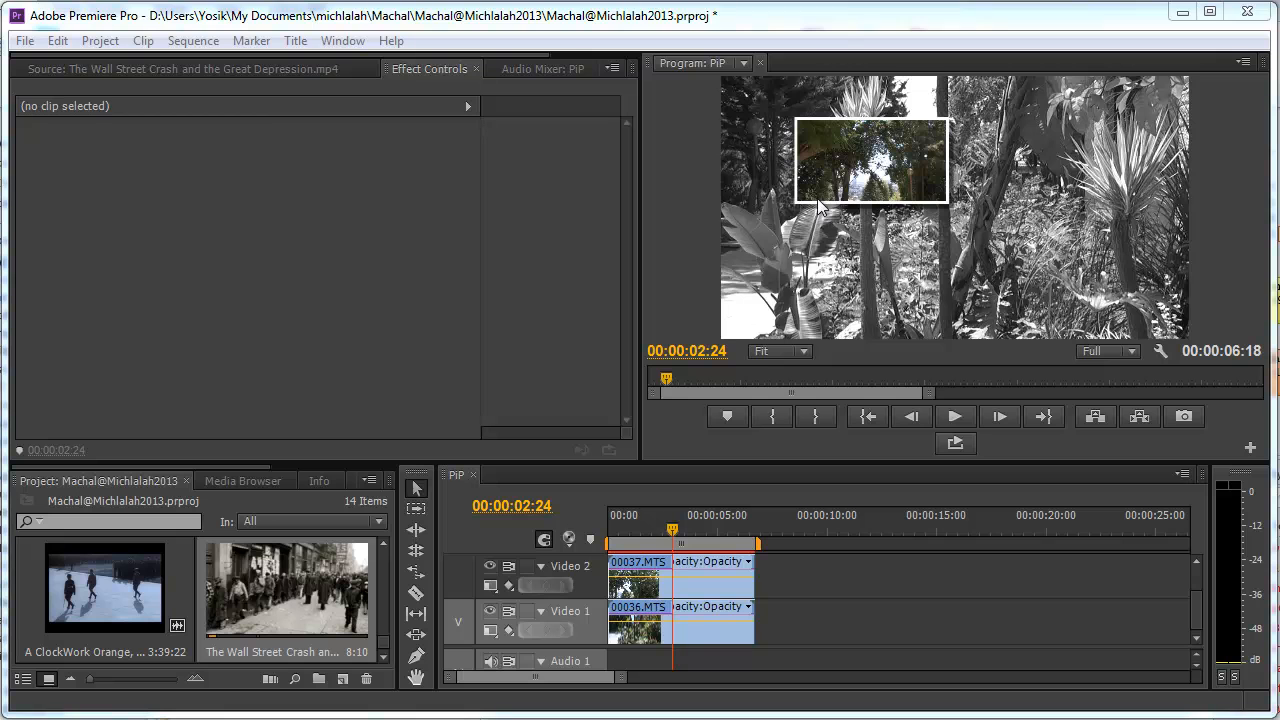
{"action": "mouse_move", "coordinate": [775, 190]}
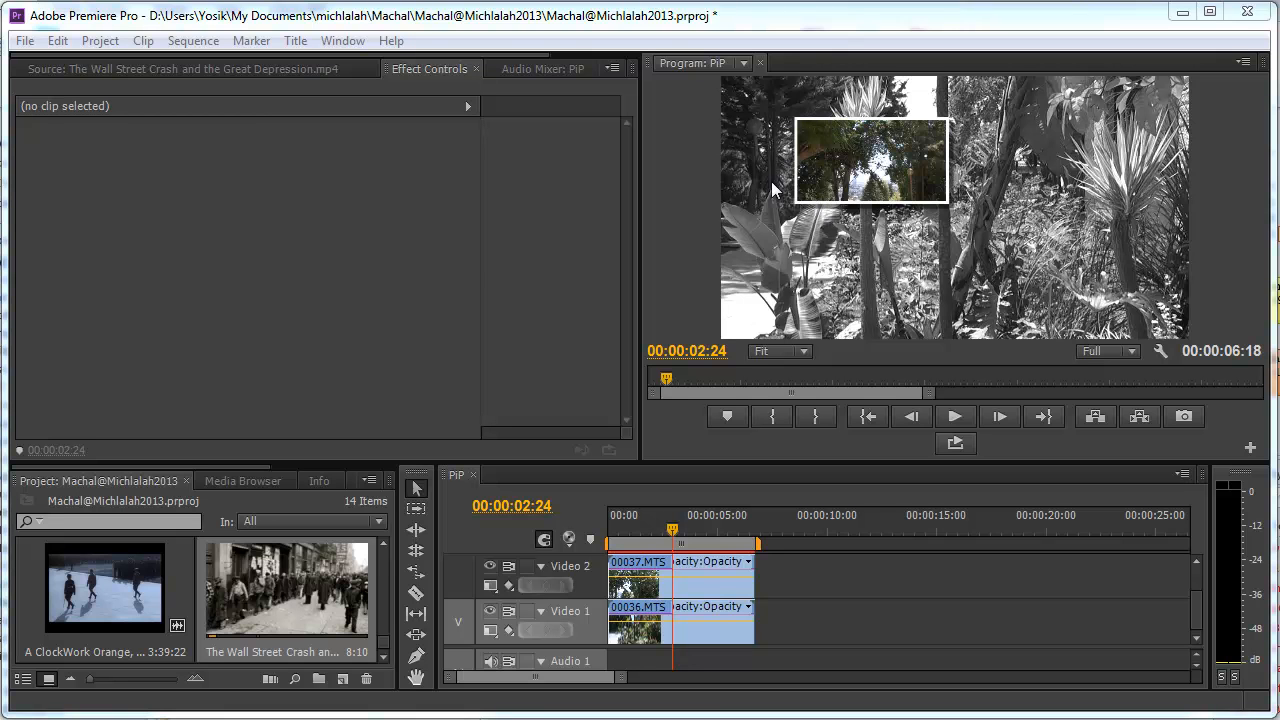
{"action": "mouse_move", "coordinate": [1175, 195]}
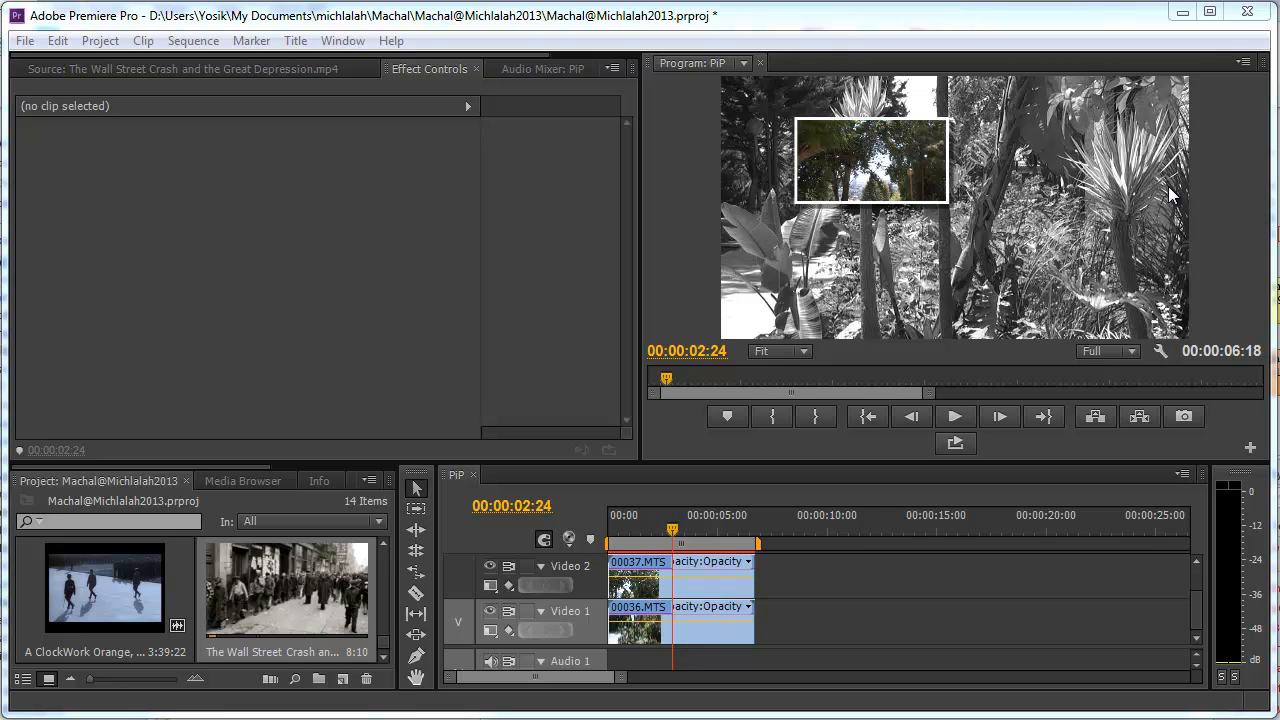
{"action": "mouse_move", "coordinate": [1200, 515]}
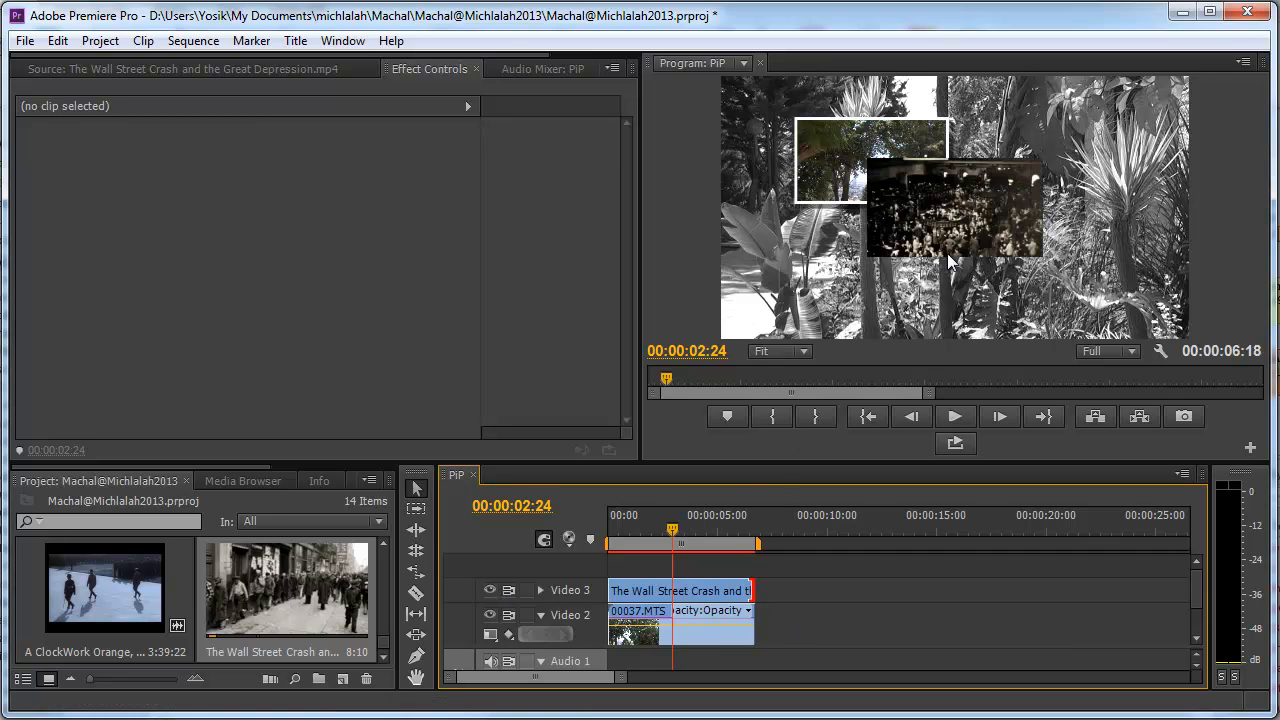
{"action": "mouse_move", "coordinate": [765, 193]}
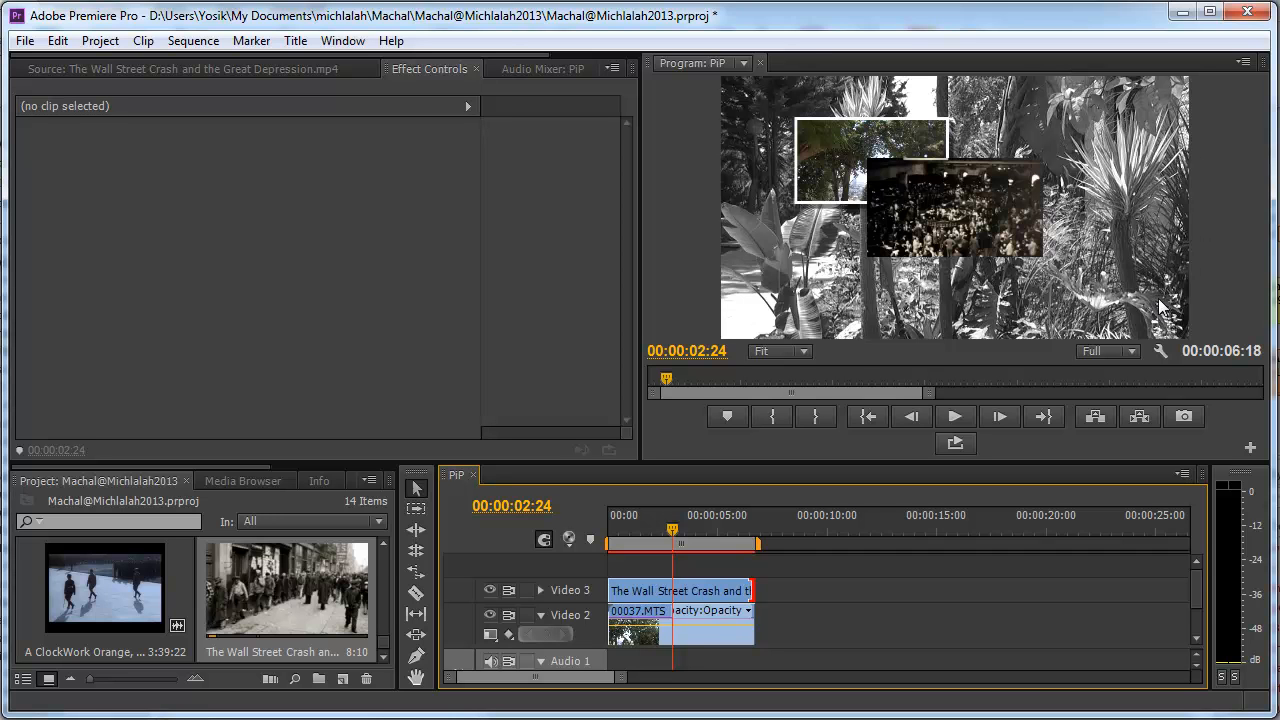
{"action": "mouse_move", "coordinate": [818, 169]}
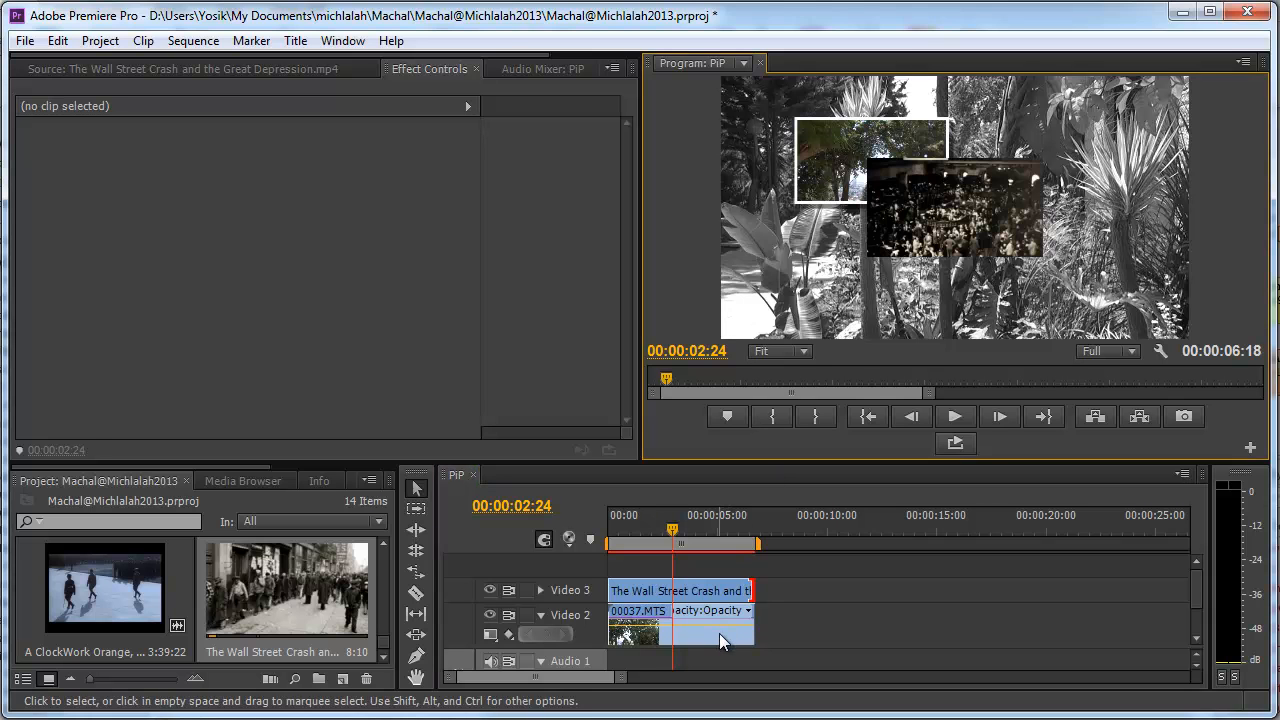
Review clip 00037's Grid settings (1920 by 1080, border 73) before copying them to the Wall Street Crash clip
{"action": "left_click", "coordinate": [680, 630]}
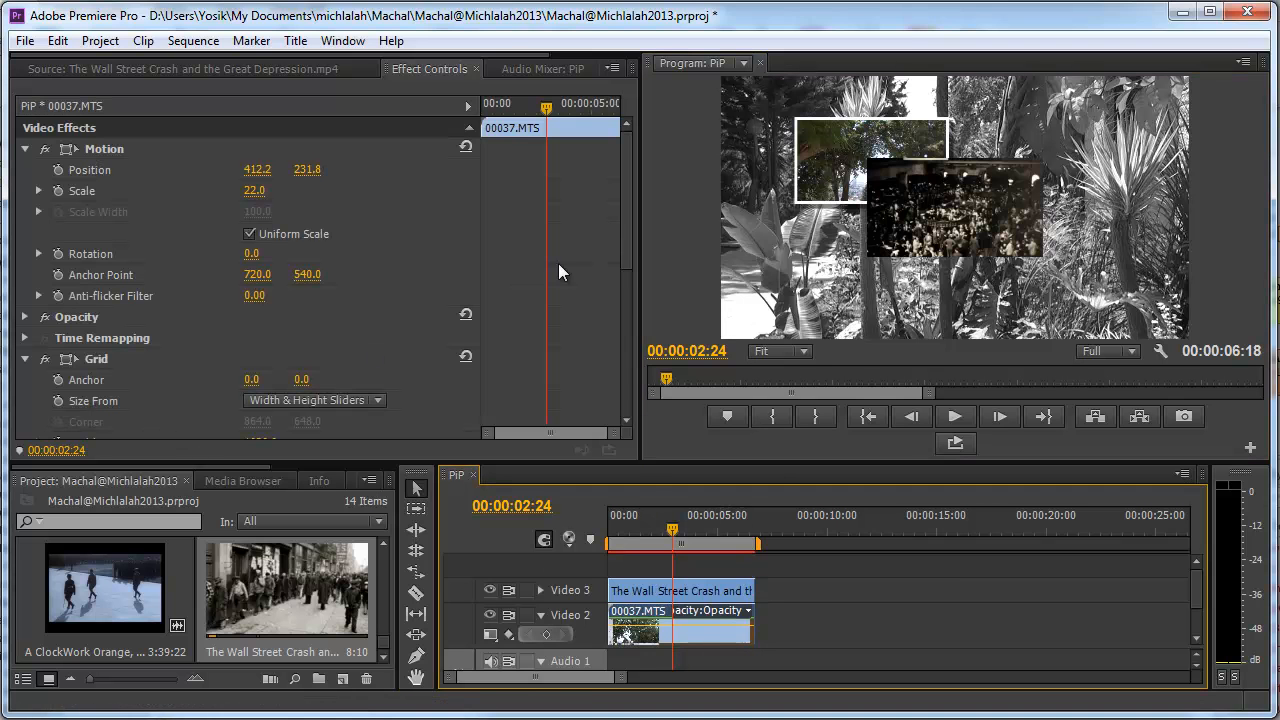
{"action": "scroll", "scroll_direction": "down", "scroll_amount": 3}
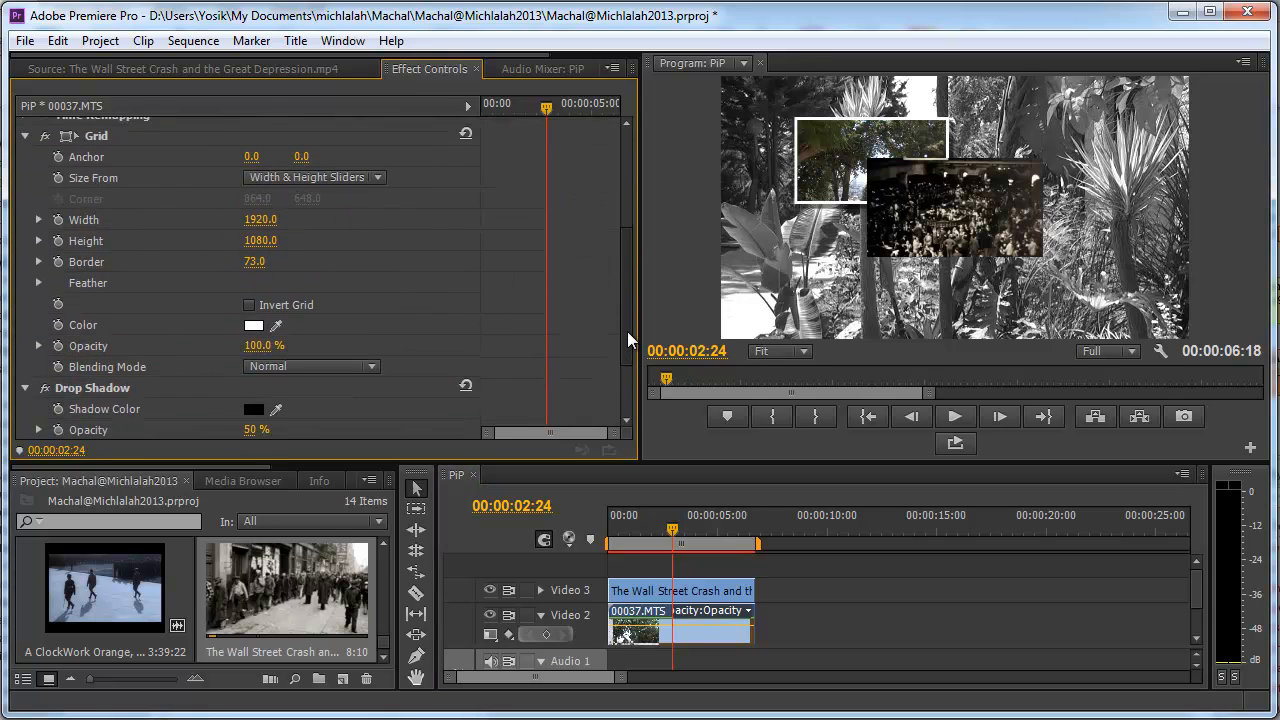
{"action": "scroll", "scroll_direction": "up", "scroll_amount": 3}
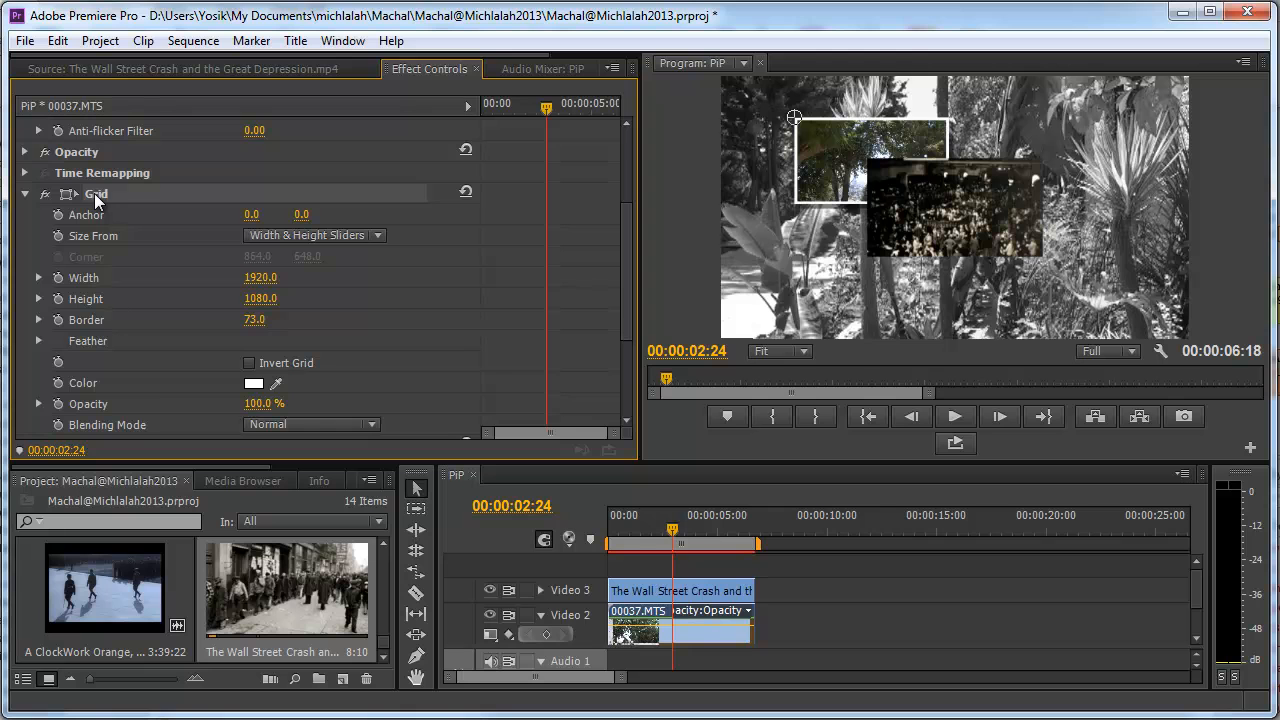
{"action": "mouse_move", "coordinate": [925, 240]}
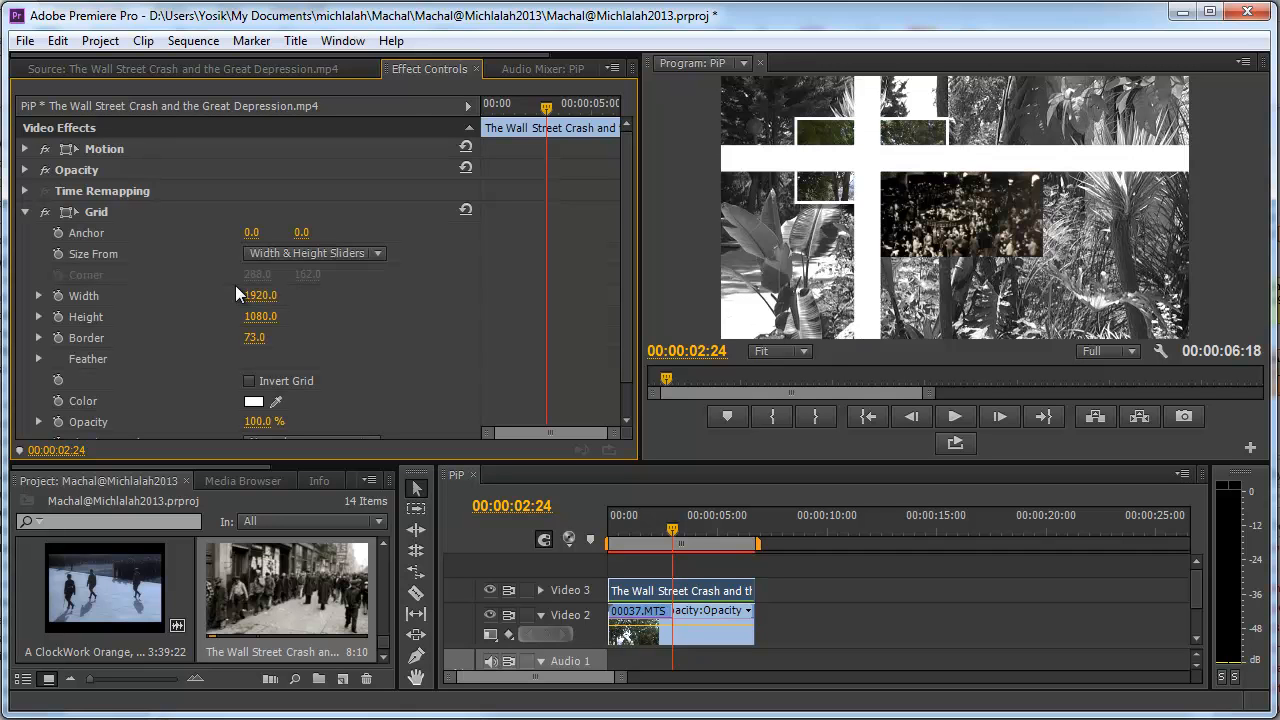
{"action": "mouse_move", "coordinate": [518, 255]}
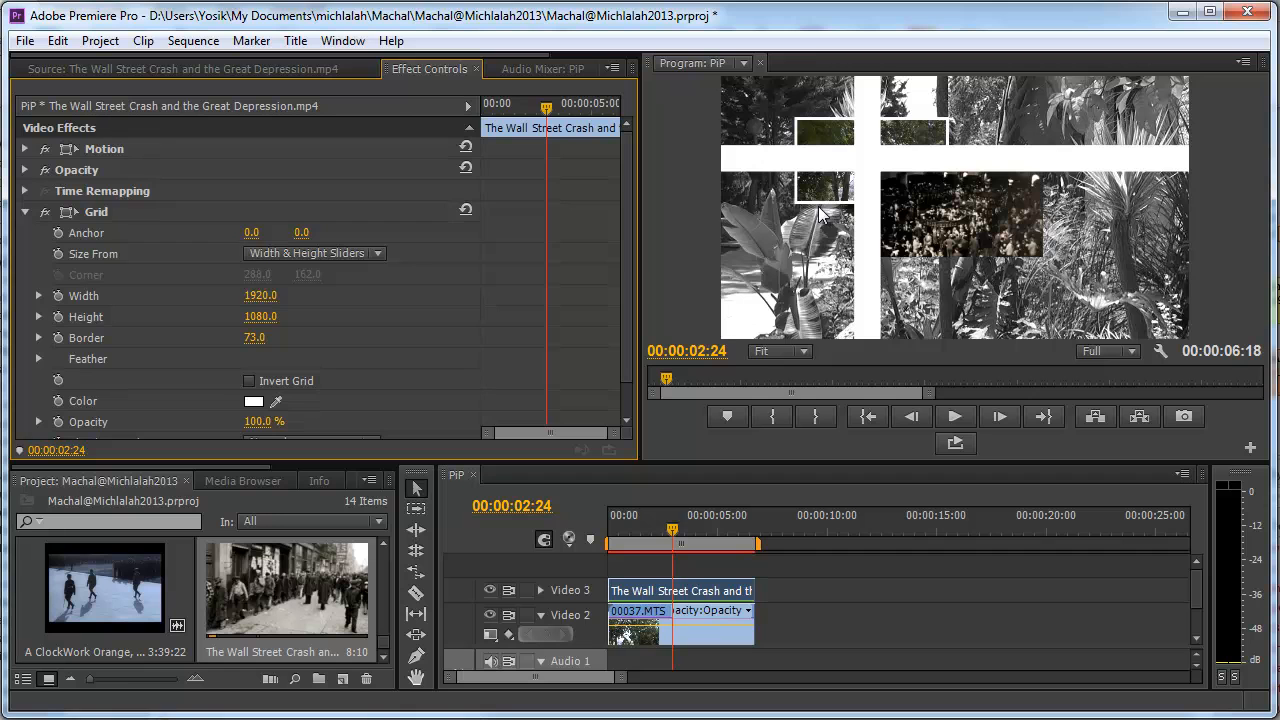
{"action": "mouse_move", "coordinate": [625, 315]}
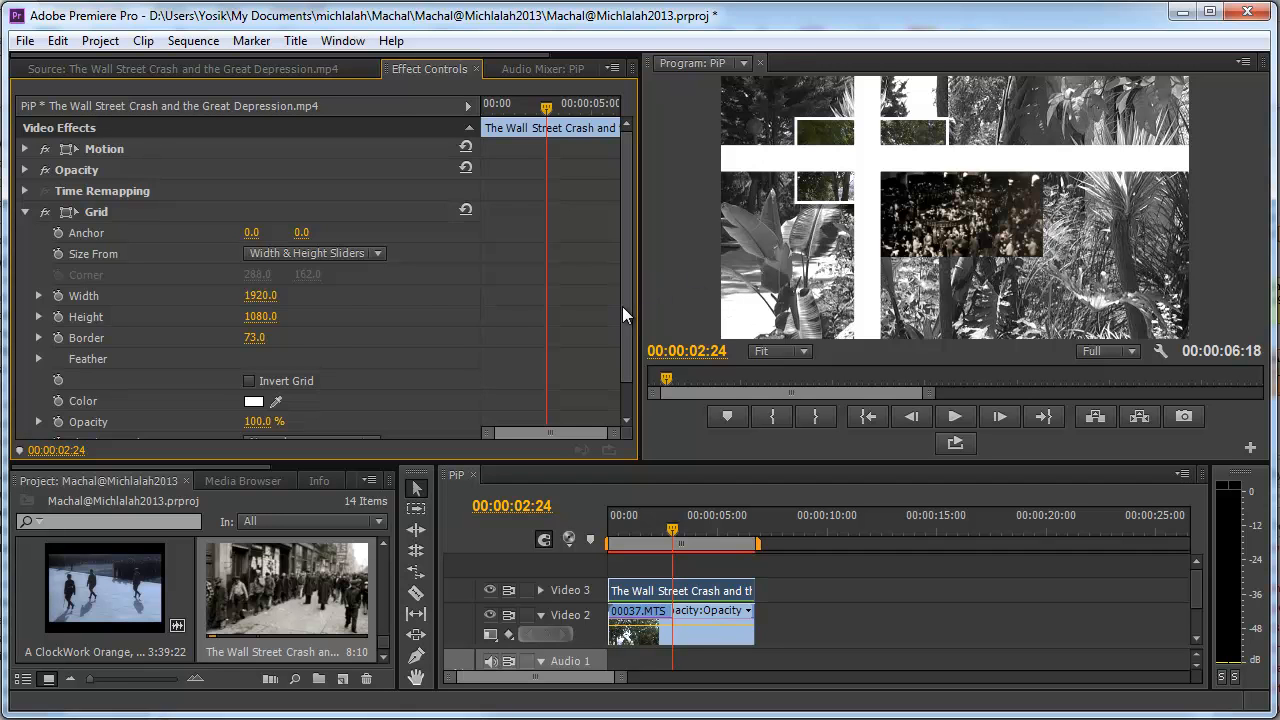
{"action": "mouse_move", "coordinate": [345, 295]}
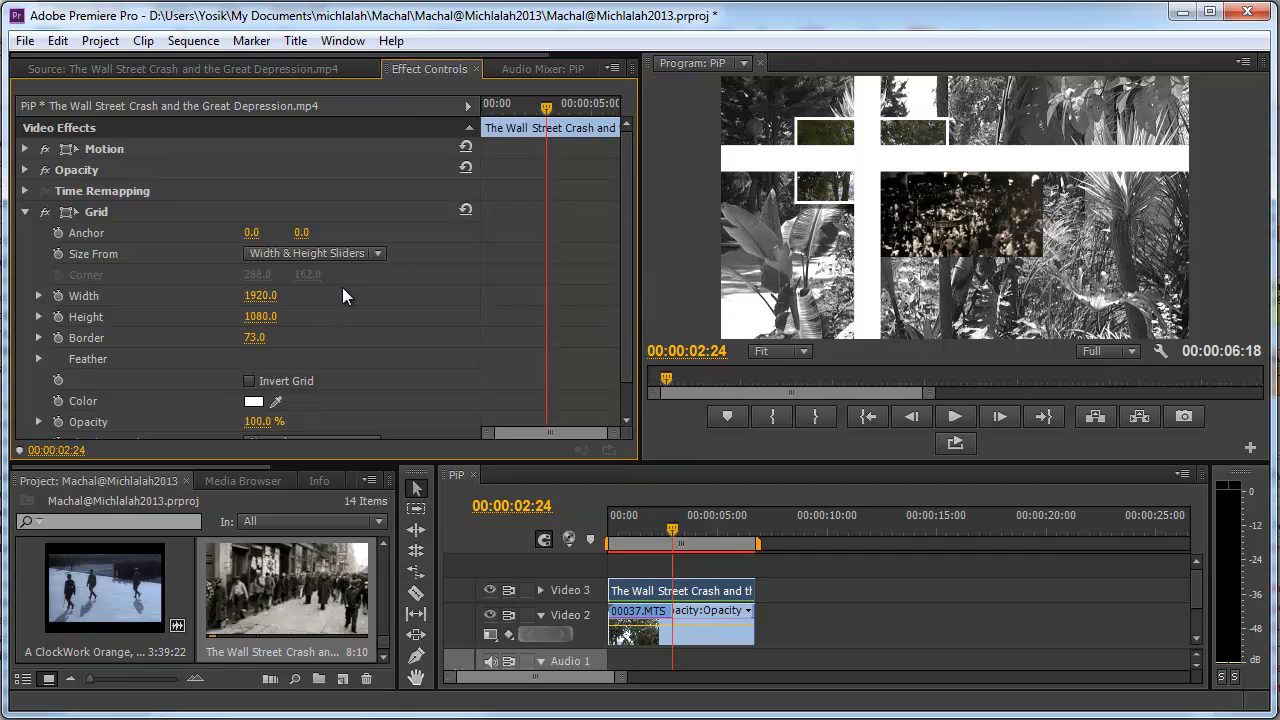
{"action": "mouse_move", "coordinate": [745, 595]}
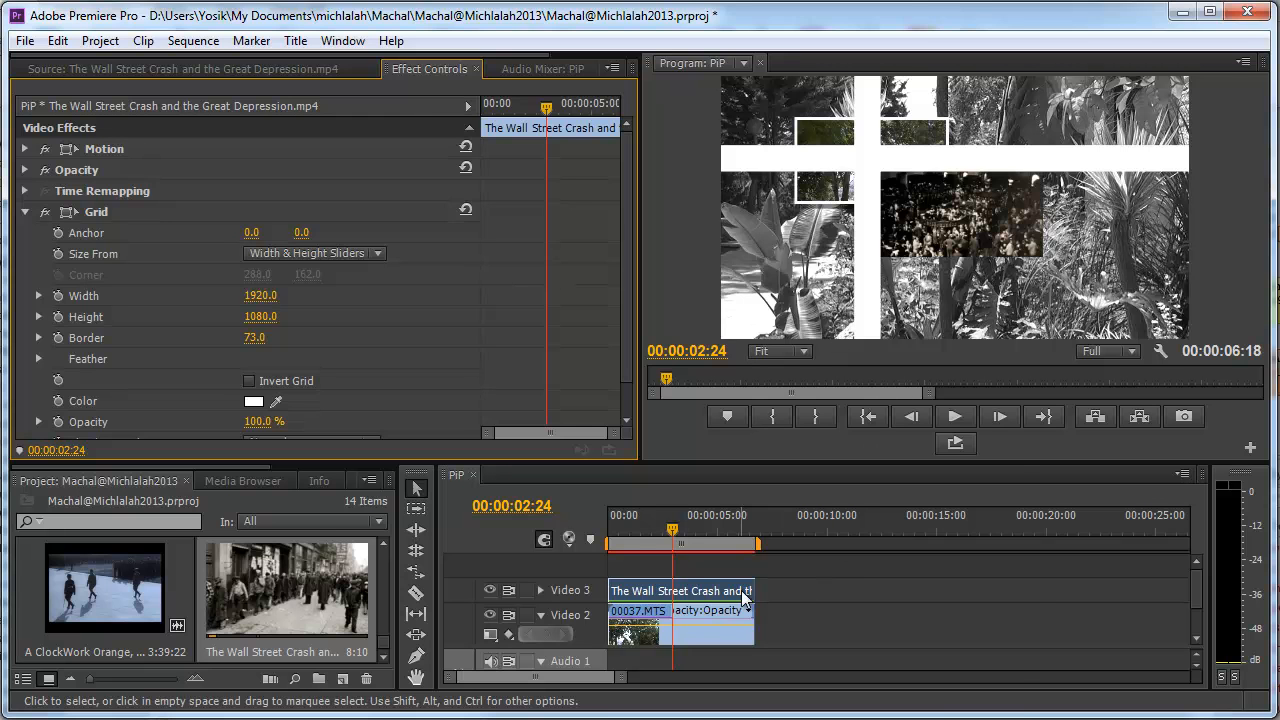
Set the Wall Street Crash clip's Grid to 480 by 270 cells with Border 15
{"action": "right_click", "coordinate": [745, 598]}
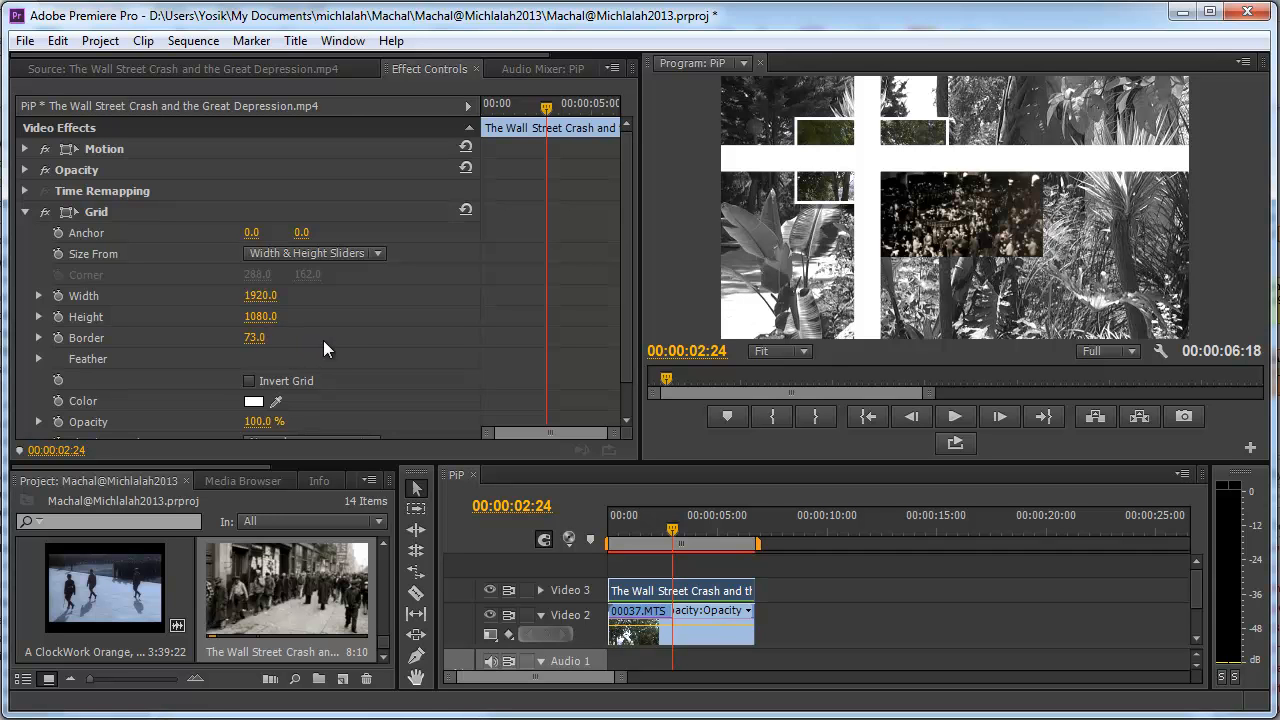
{"action": "mouse_move", "coordinate": [318, 337]}
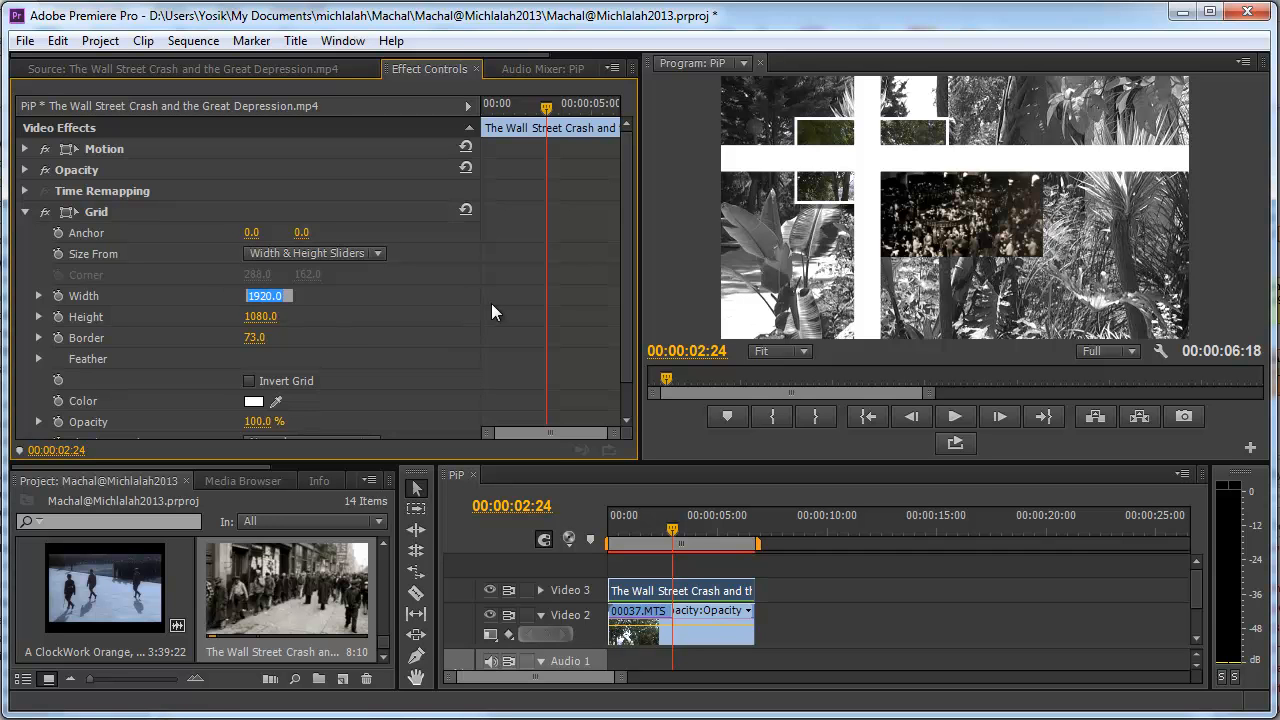
{"action": "type", "text": "480"}
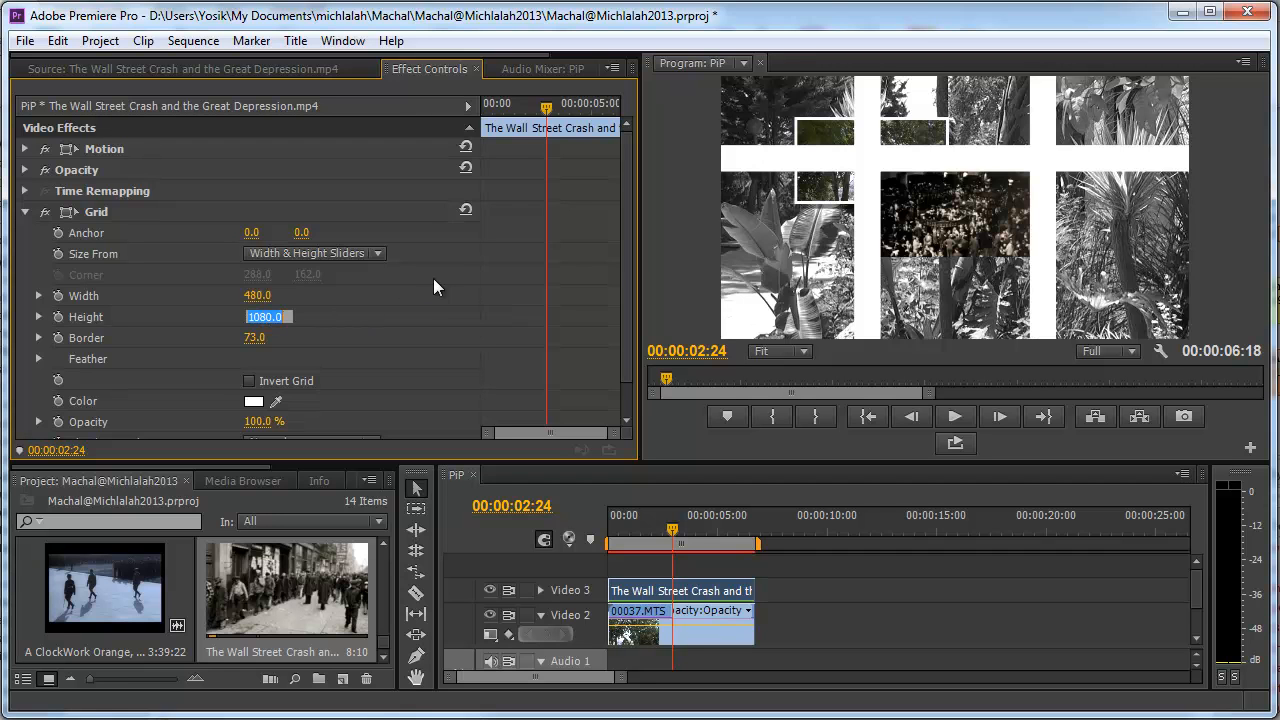
{"action": "type", "text": "270"}
{"action": "left_click", "coordinate": [255, 337]}
{"action": "type", "text": "15"}
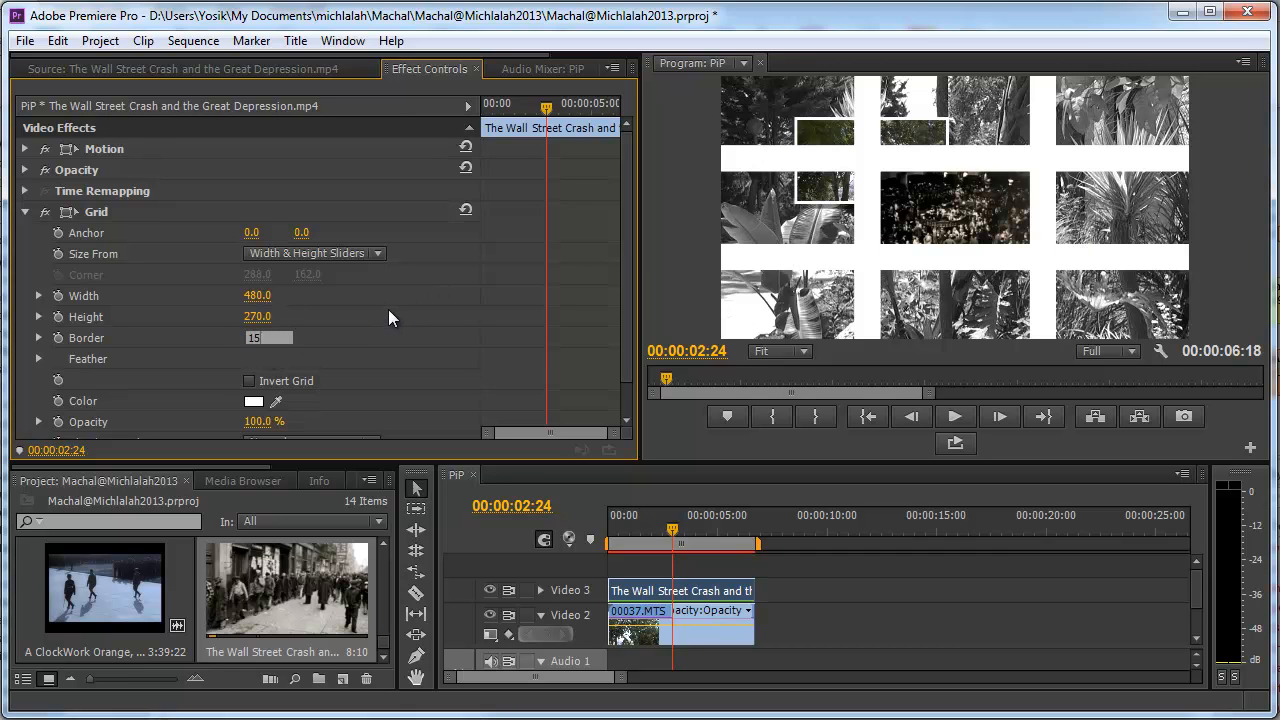
{"action": "mouse_move", "coordinate": [435, 314]}
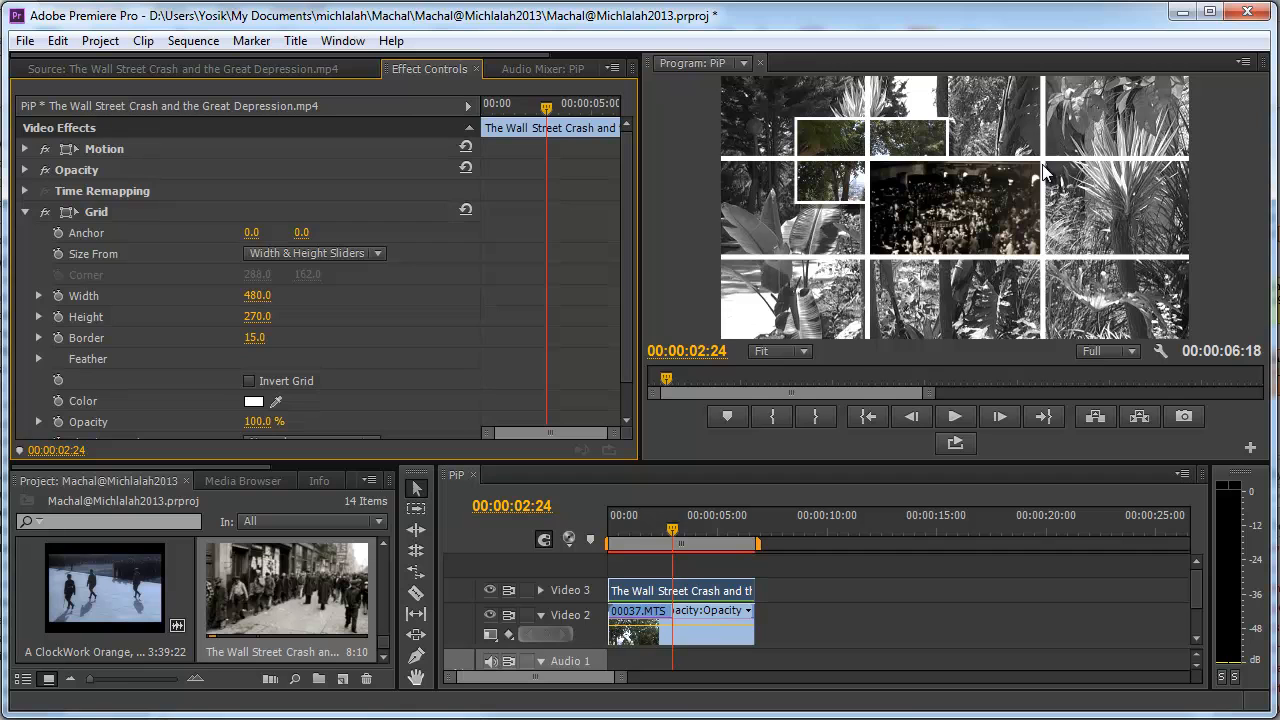
{"action": "mouse_move", "coordinate": [1045, 133]}
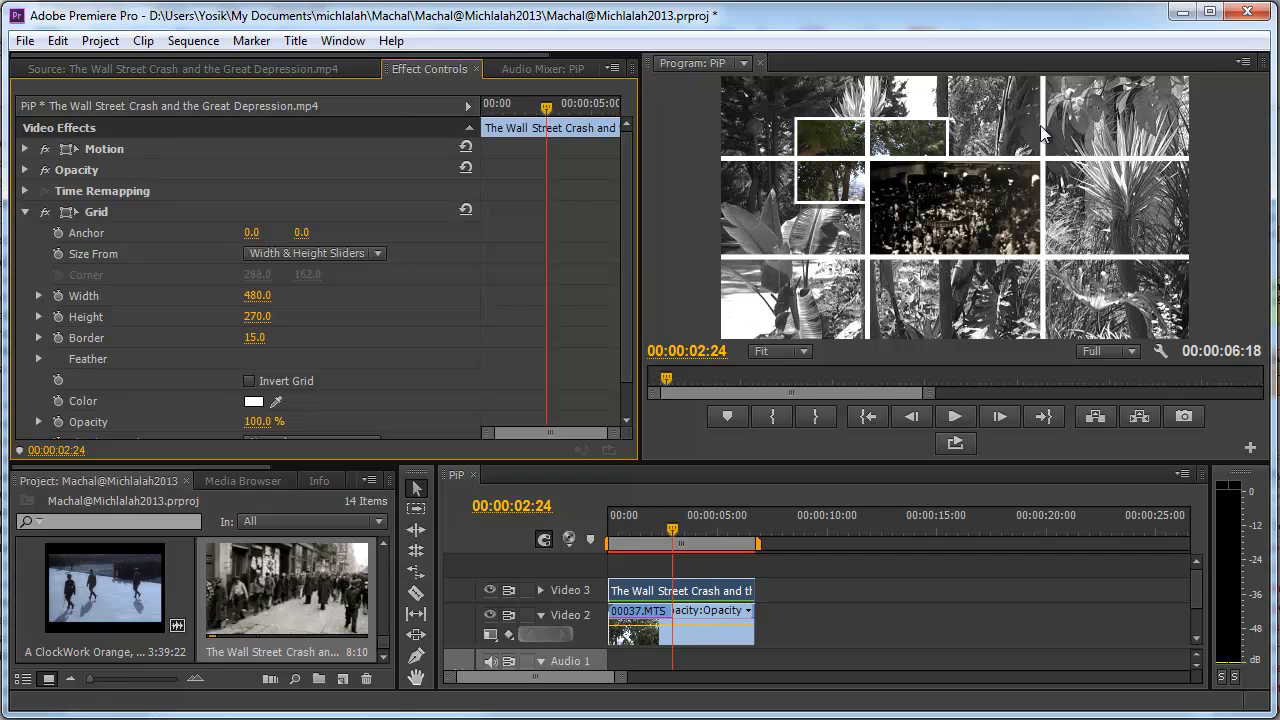
{"action": "mouse_move", "coordinate": [911, 322]}
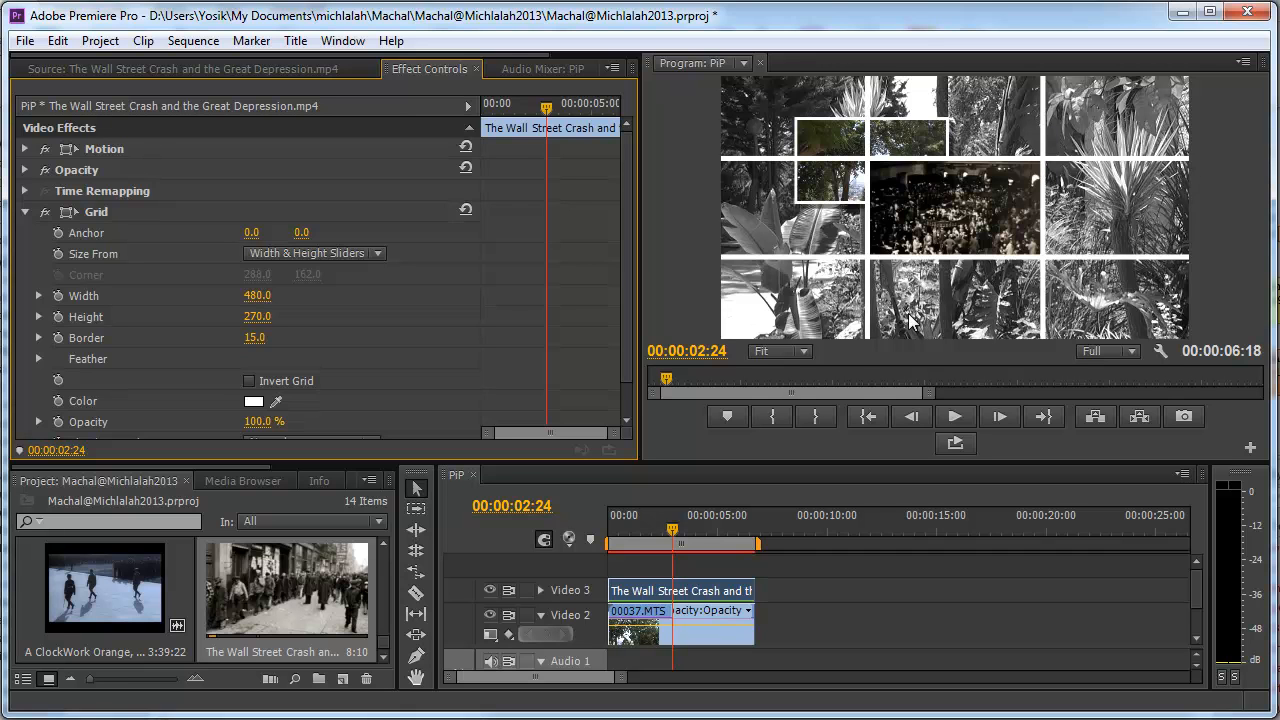
{"action": "mouse_move", "coordinate": [830, 145]}
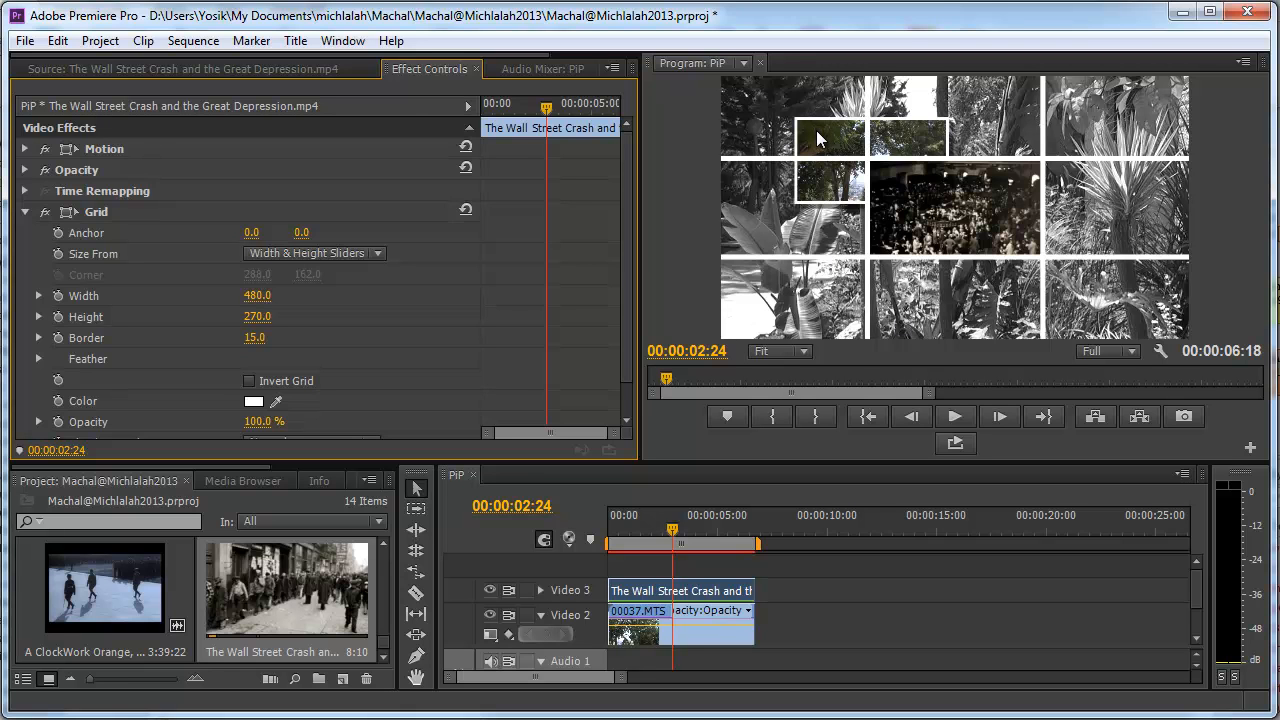
{"action": "mouse_move", "coordinate": [875, 178]}
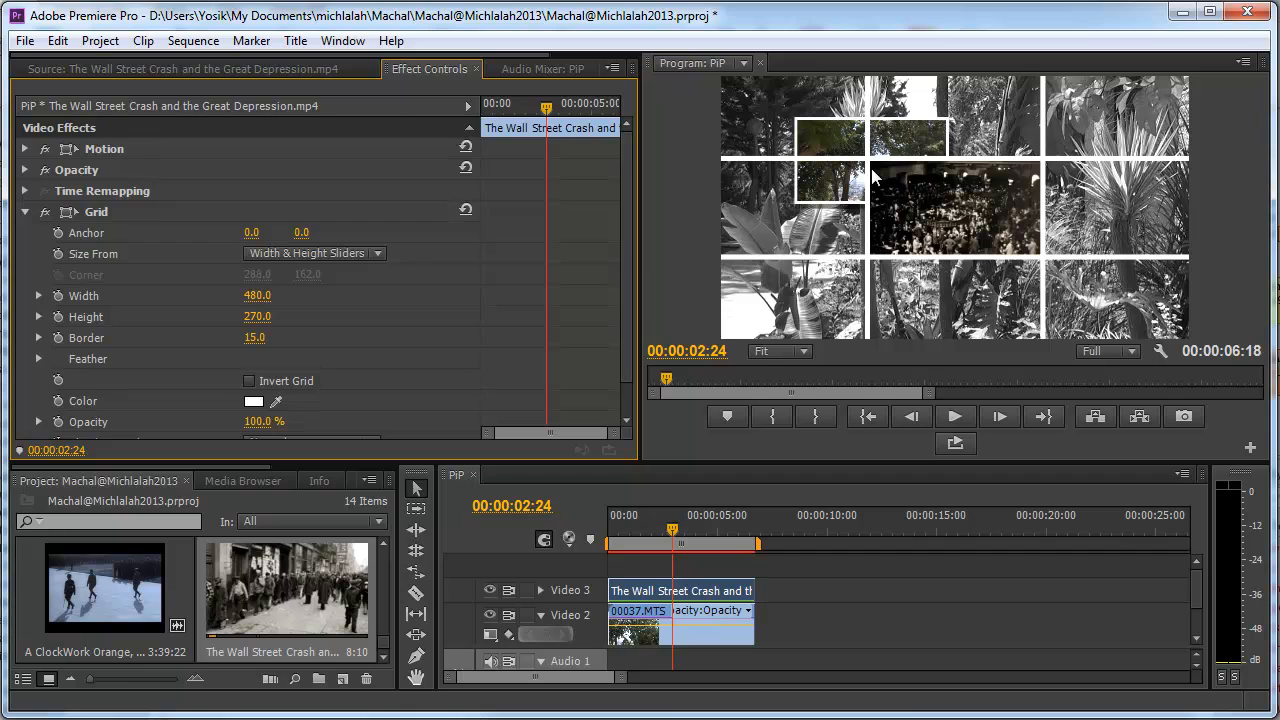
{"action": "mouse_move", "coordinate": [1035, 270]}
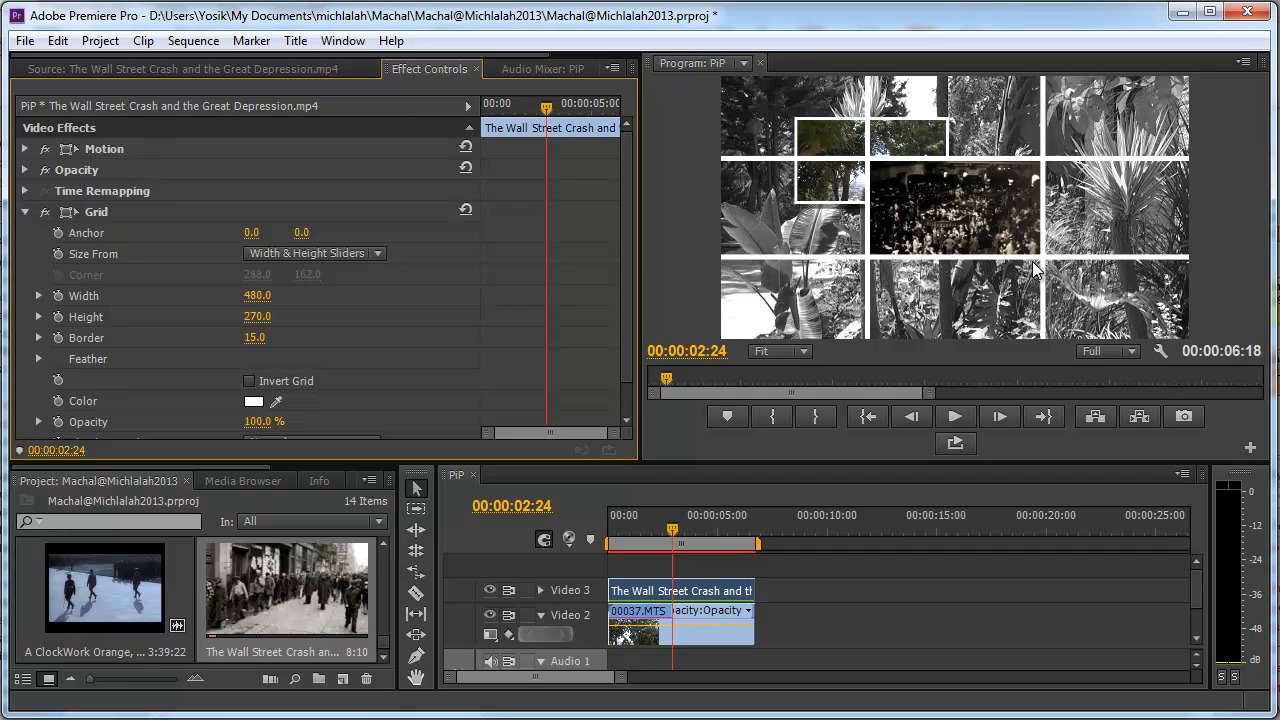
{"action": "mouse_move", "coordinate": [1050, 282]}
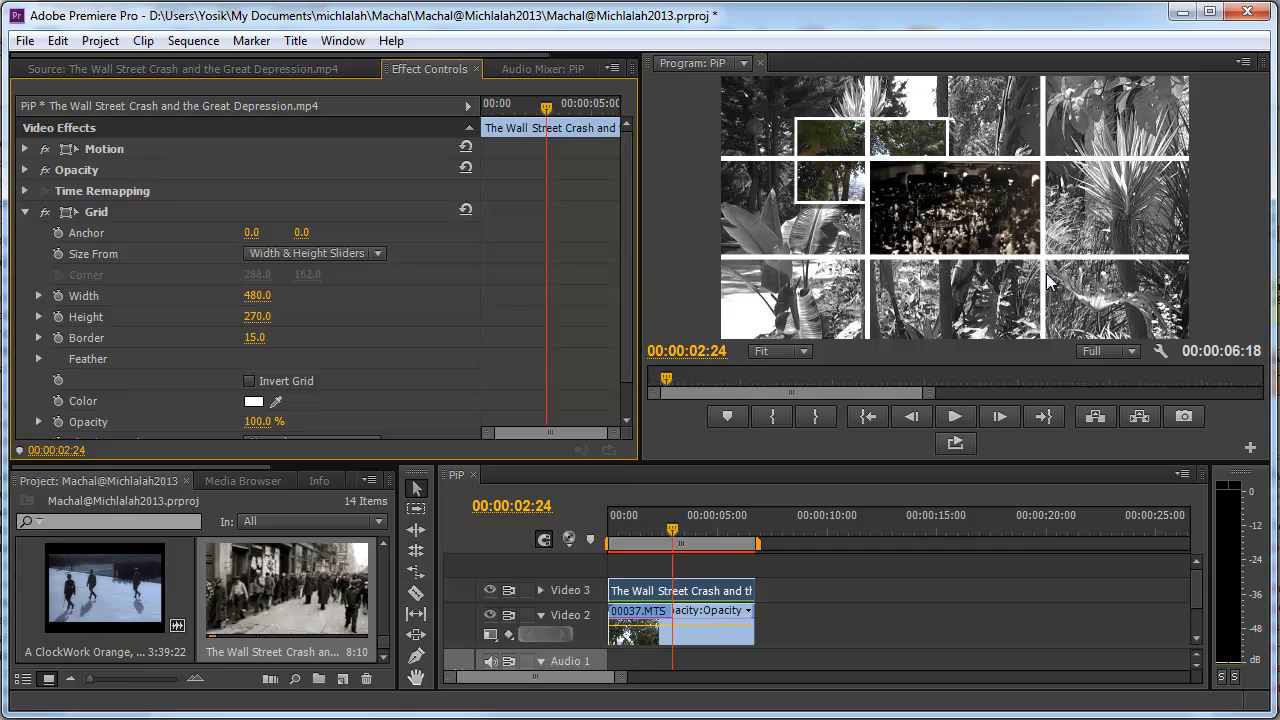
{"action": "mouse_move", "coordinate": [865, 318]}
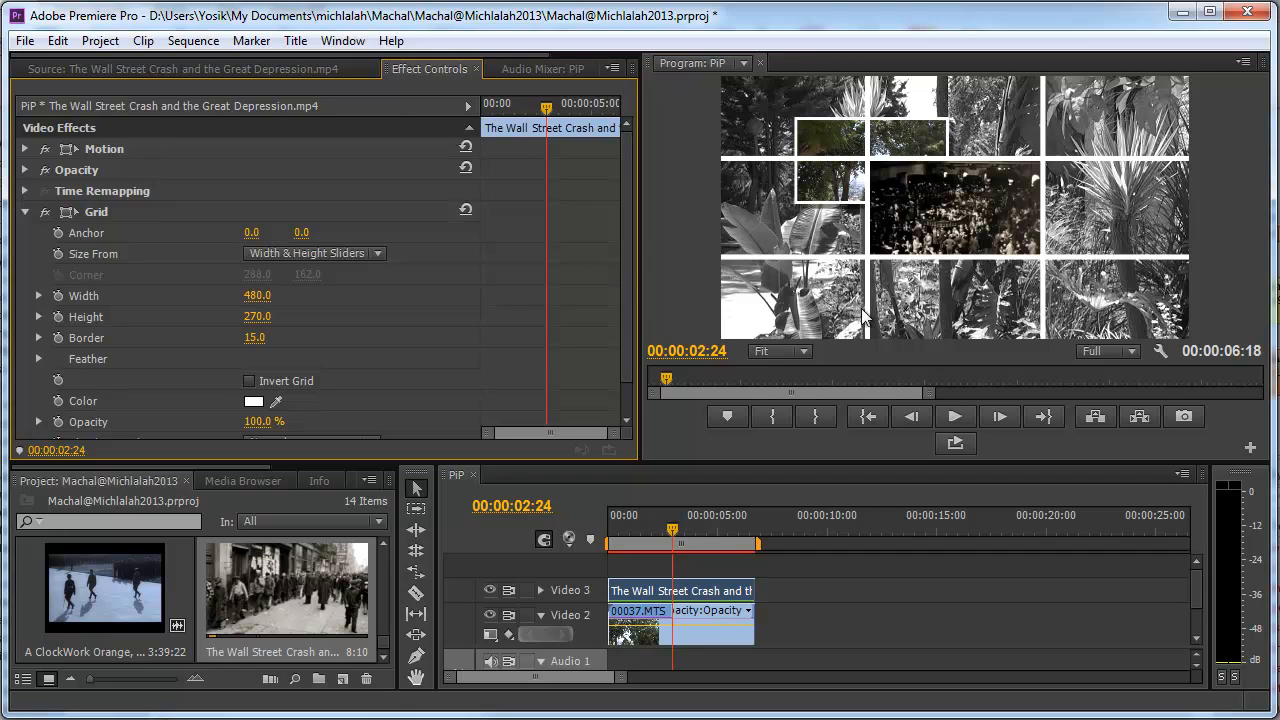
{"action": "mouse_move", "coordinate": [885, 112]}
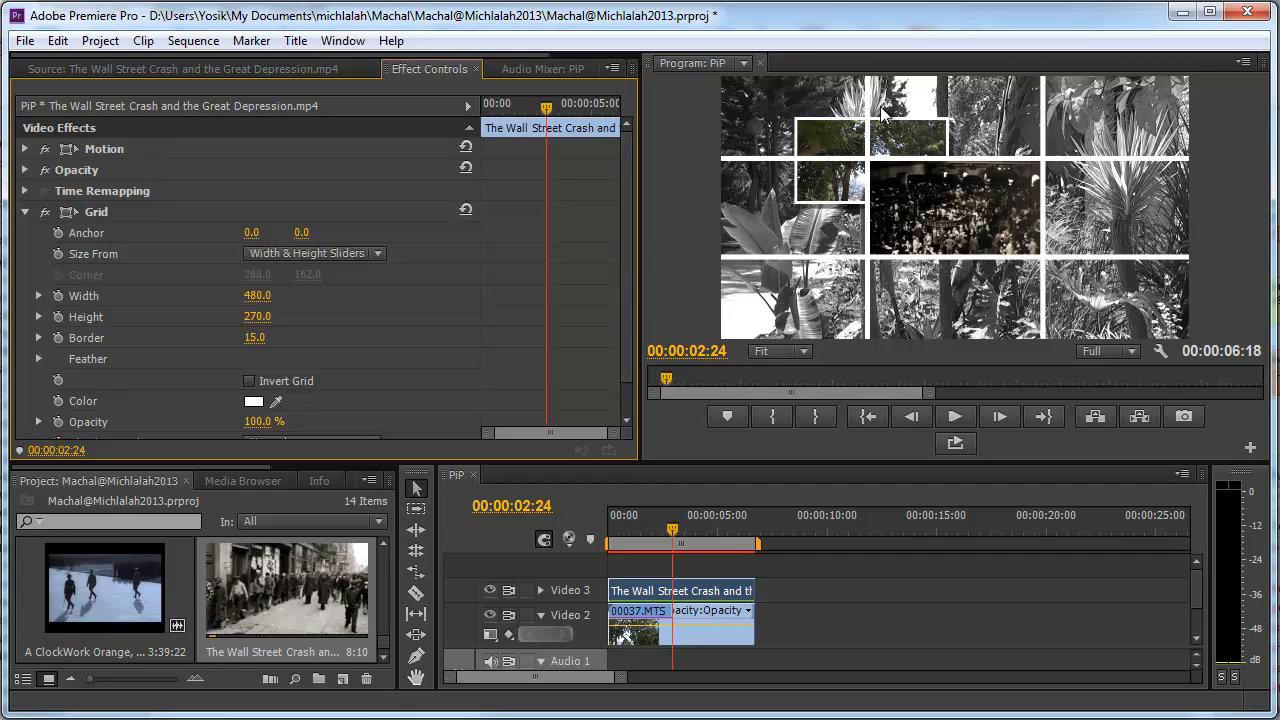
{"action": "mouse_move", "coordinate": [908, 140]}
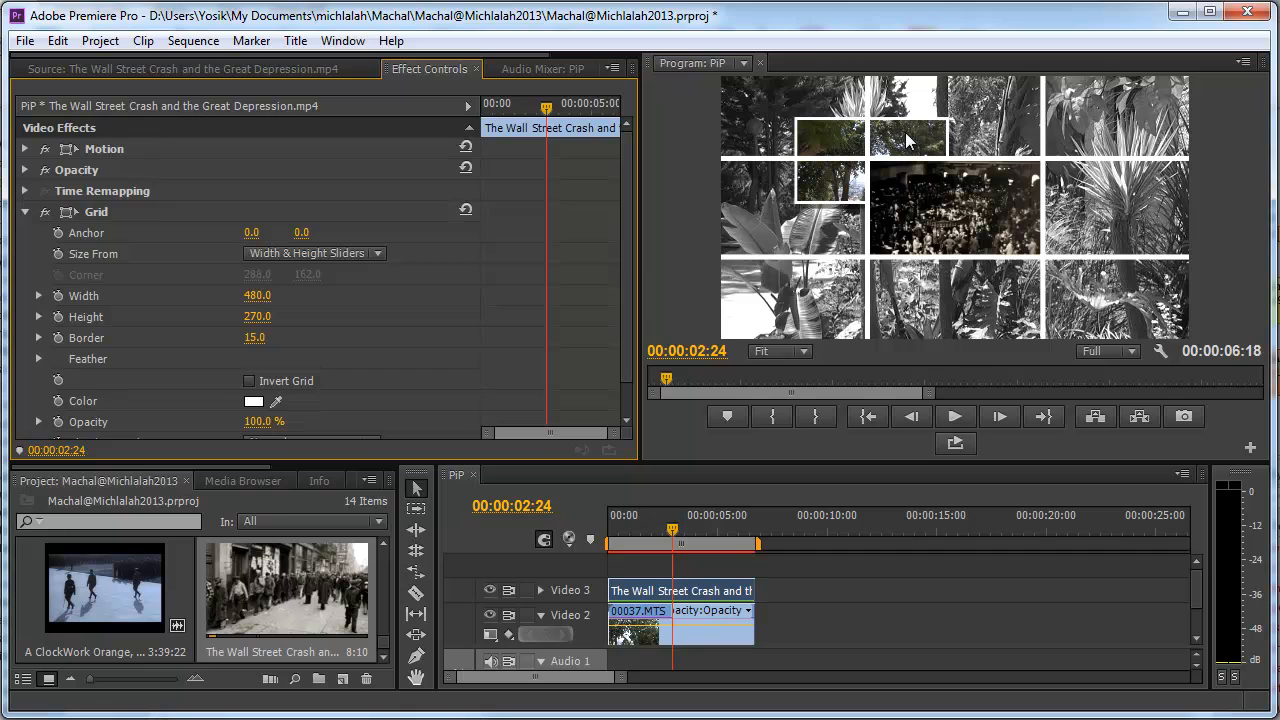
{"action": "mouse_move", "coordinate": [663, 443]}
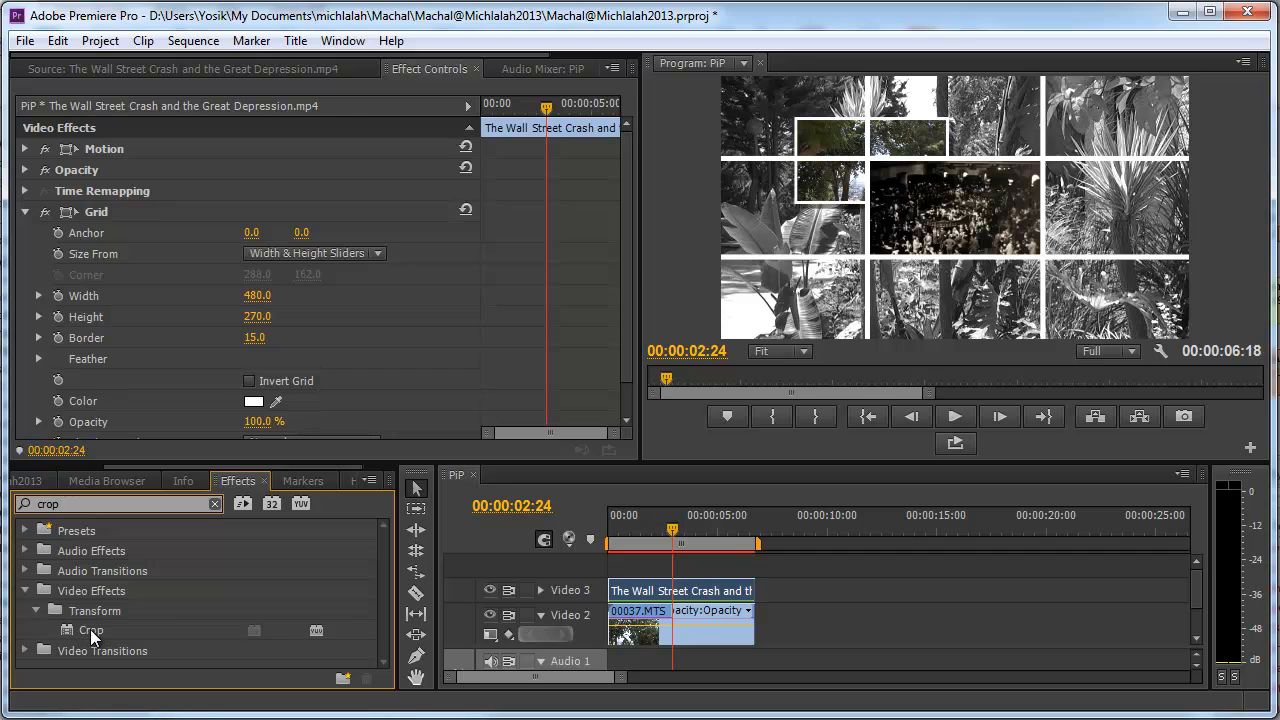
{"action": "mouse_move", "coordinate": [337, 416]}
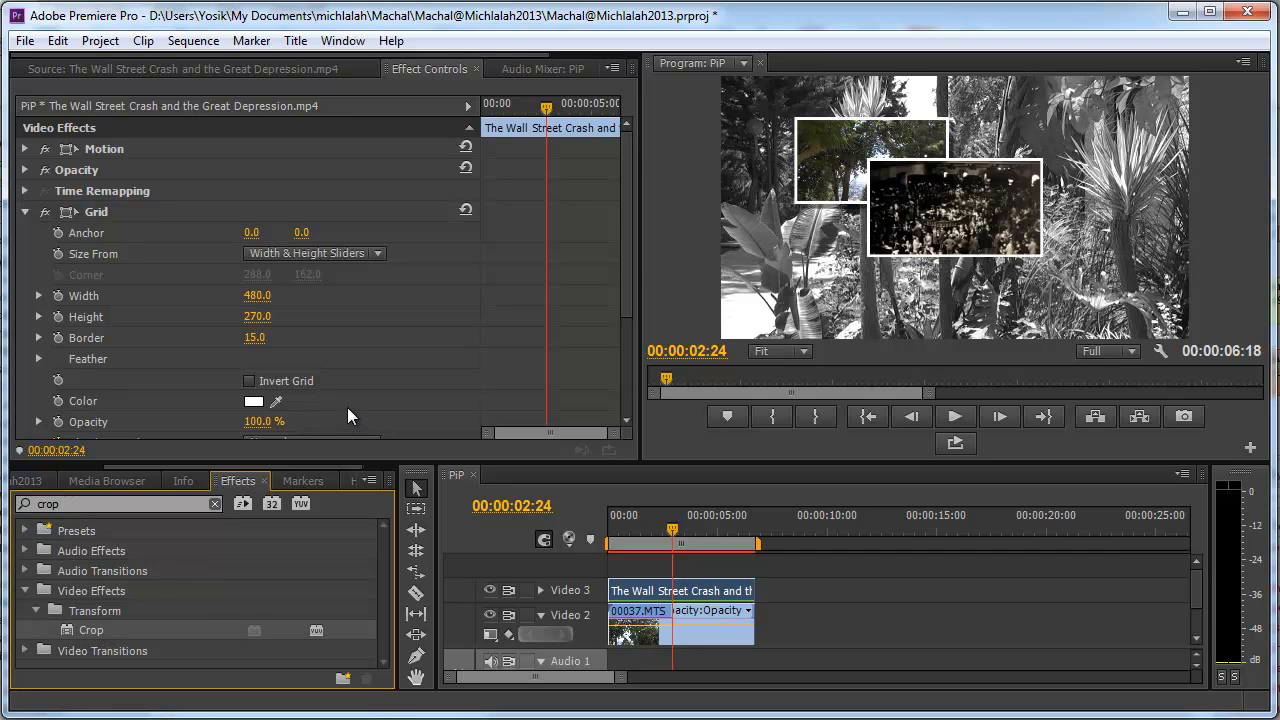
Add a Crop effect below the Grid on the Wall Street Crash clip and review its settings
{"action": "scroll", "scroll_direction": "down", "scroll_amount": 3}
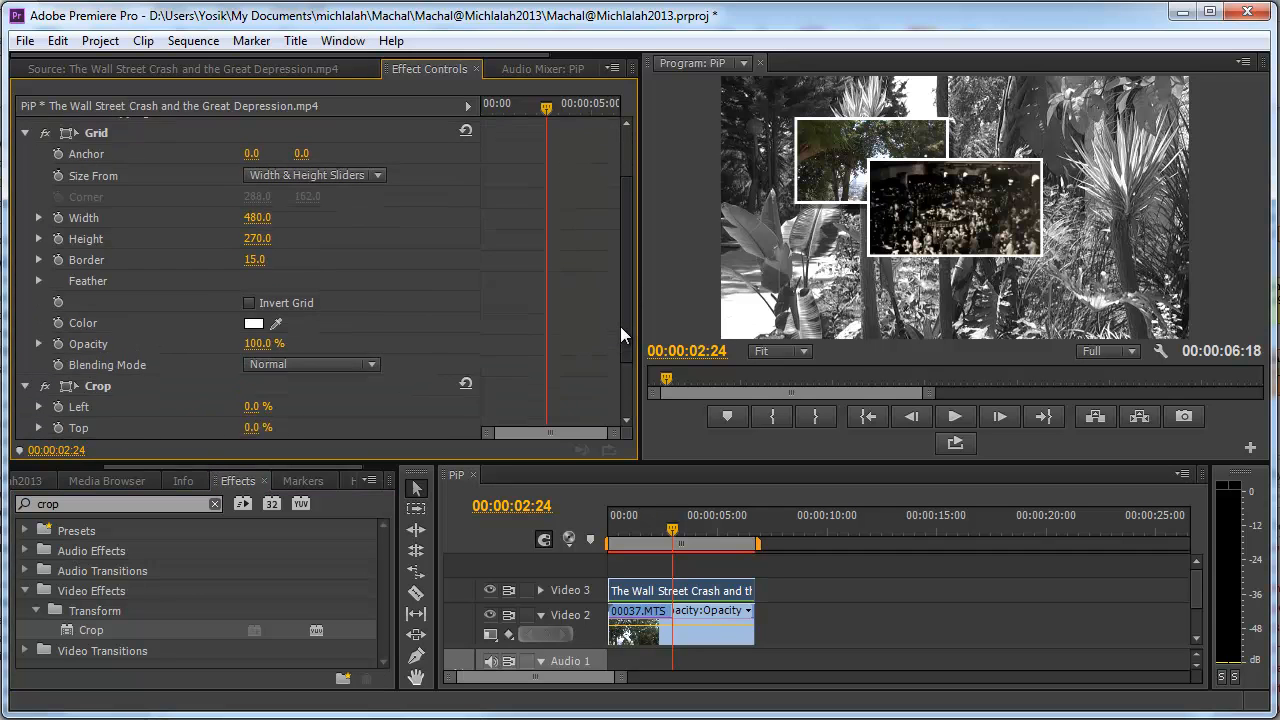
{"action": "scroll", "scroll_direction": "down", "scroll_amount": 3}
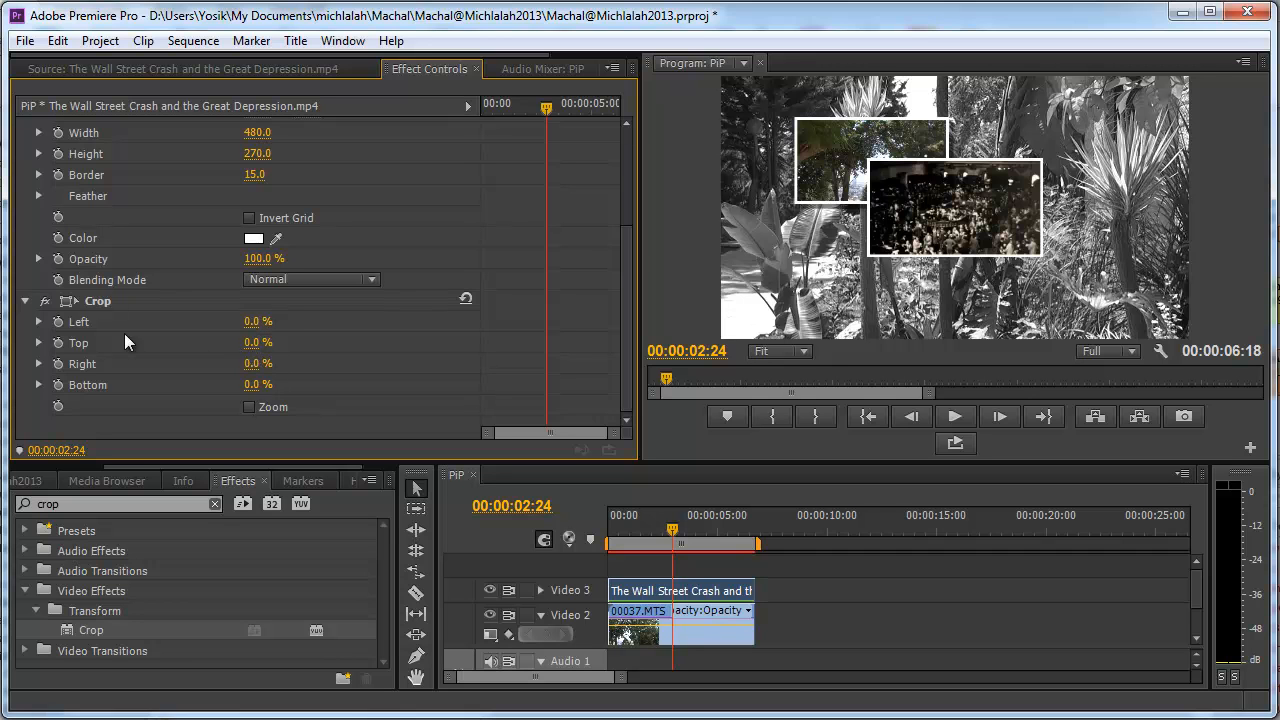
{"action": "scroll", "scroll_direction": "up", "scroll_amount": 3}
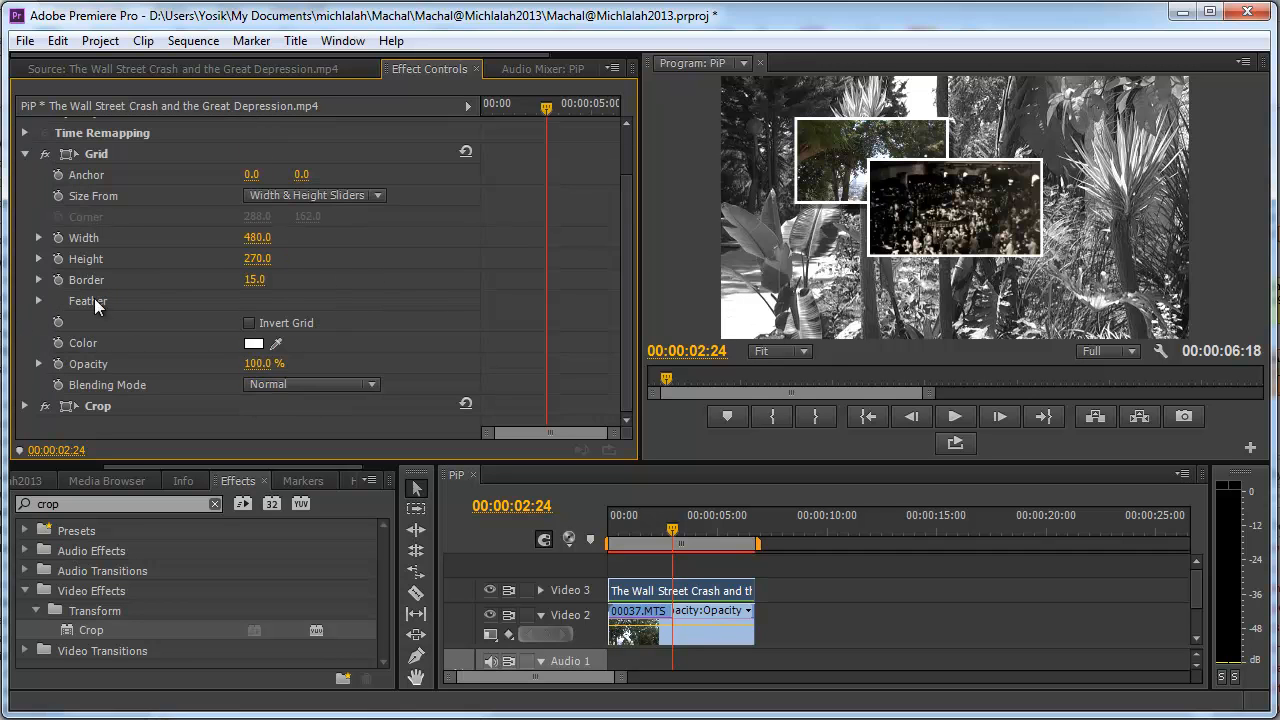
{"action": "mouse_move", "coordinate": [865, 278]}
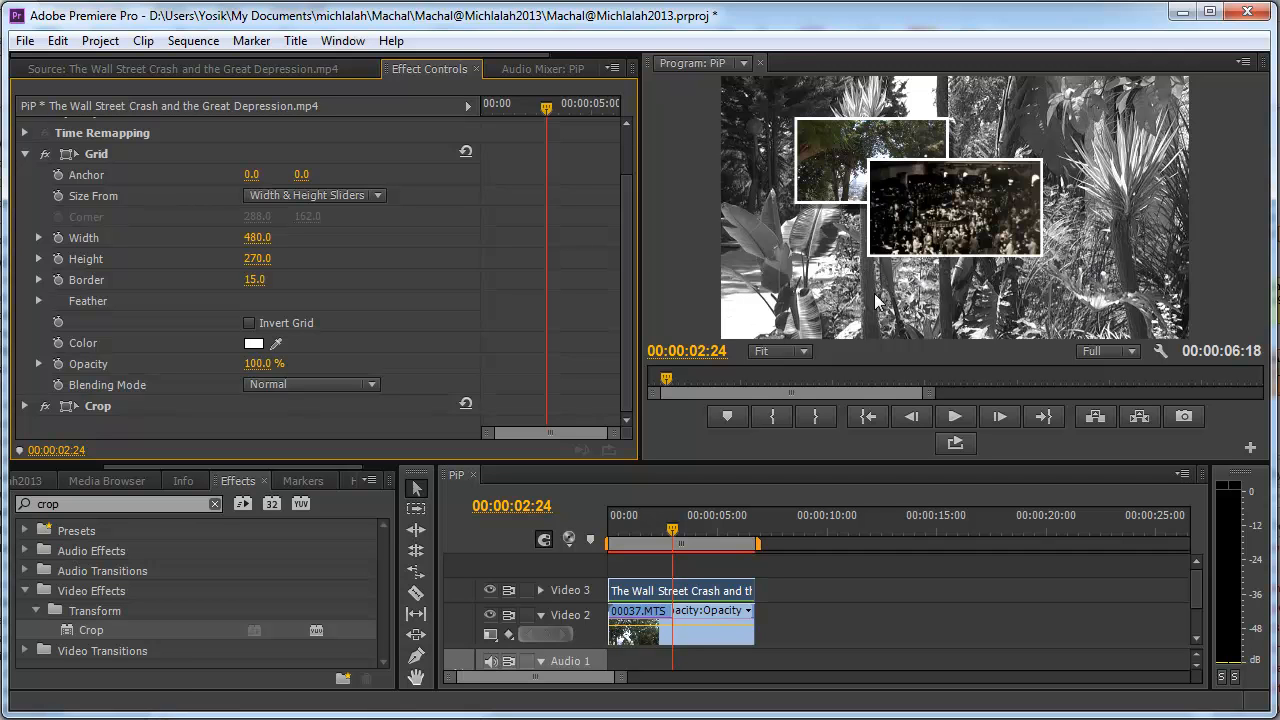
{"action": "mouse_move", "coordinate": [895, 123]}
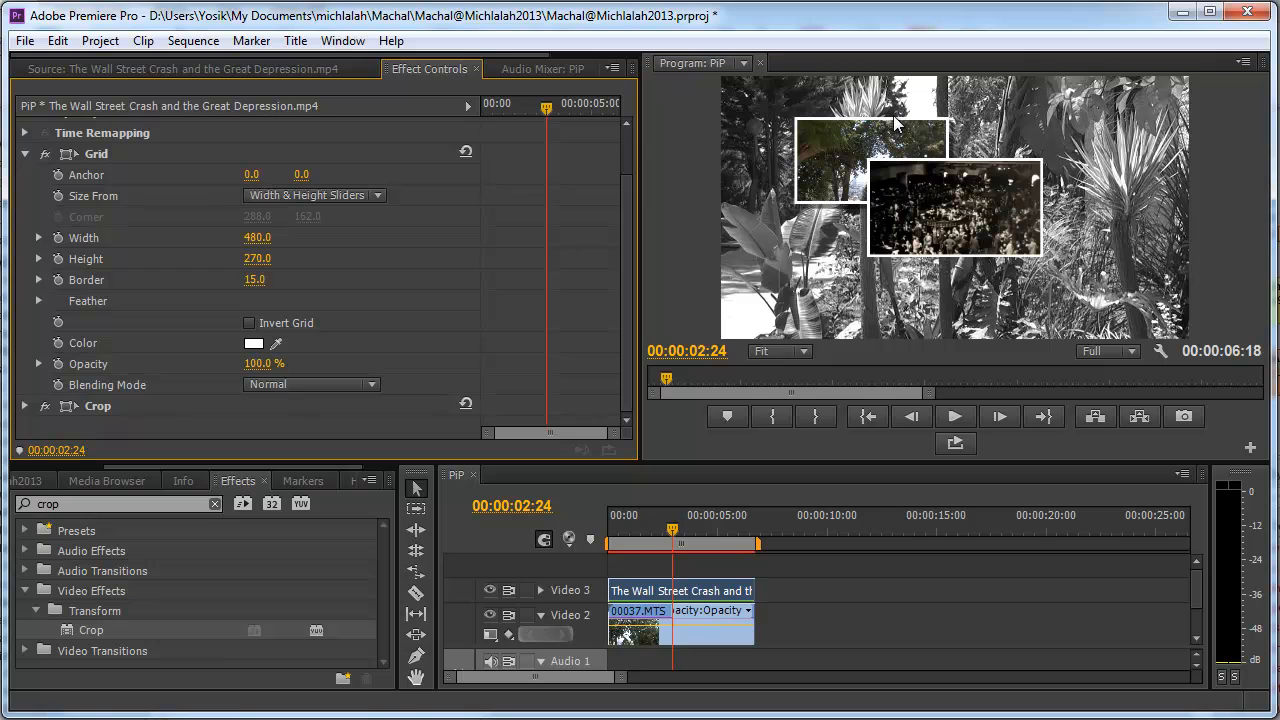
{"action": "mouse_move", "coordinate": [988, 243]}
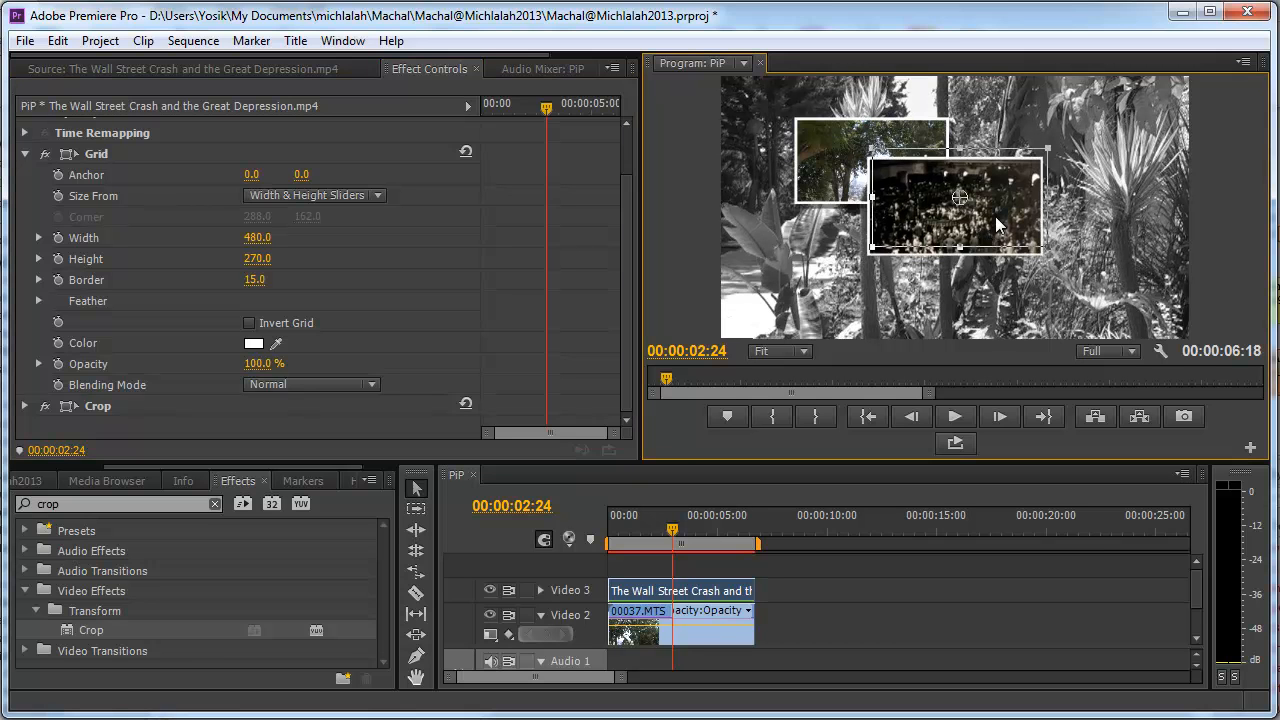
Drag the Wall Street Crash inset to the right so it no longer overlaps clip 00037
{"action": "left_click_drag", "start_coordinate": [958, 197], "coordinate": [1070, 183]}
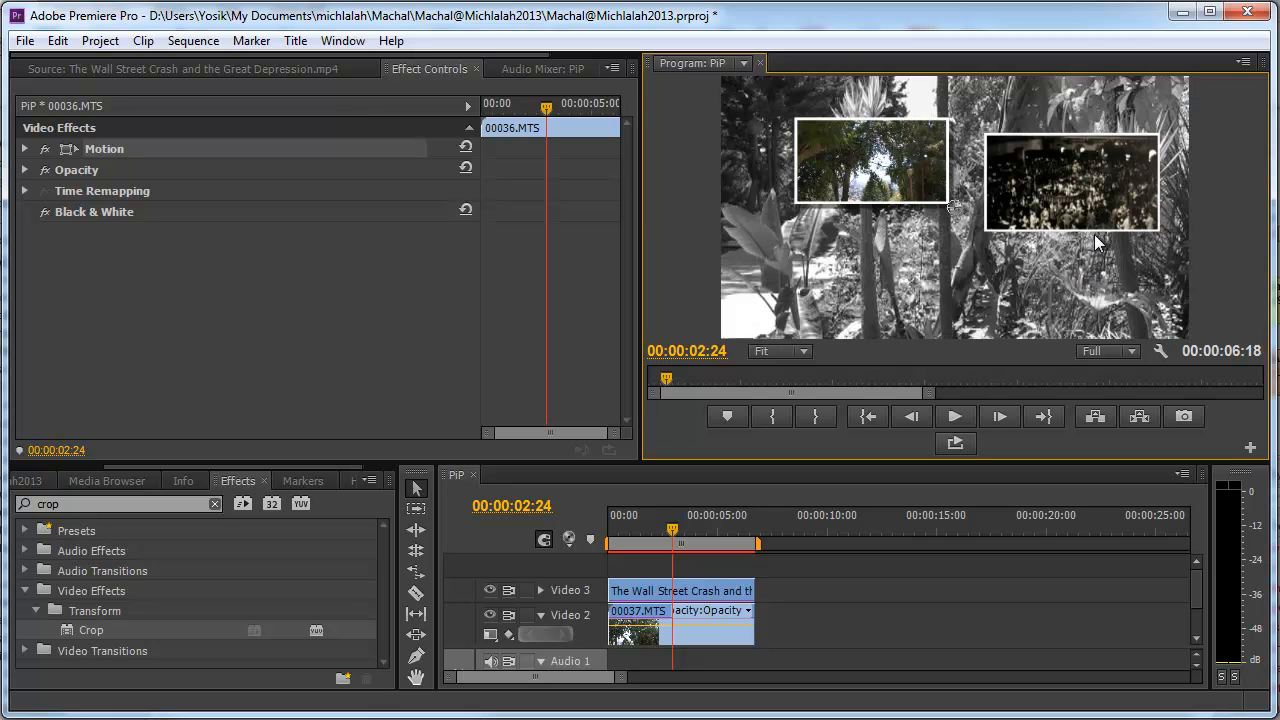
{"action": "mouse_move", "coordinate": [1063, 212]}
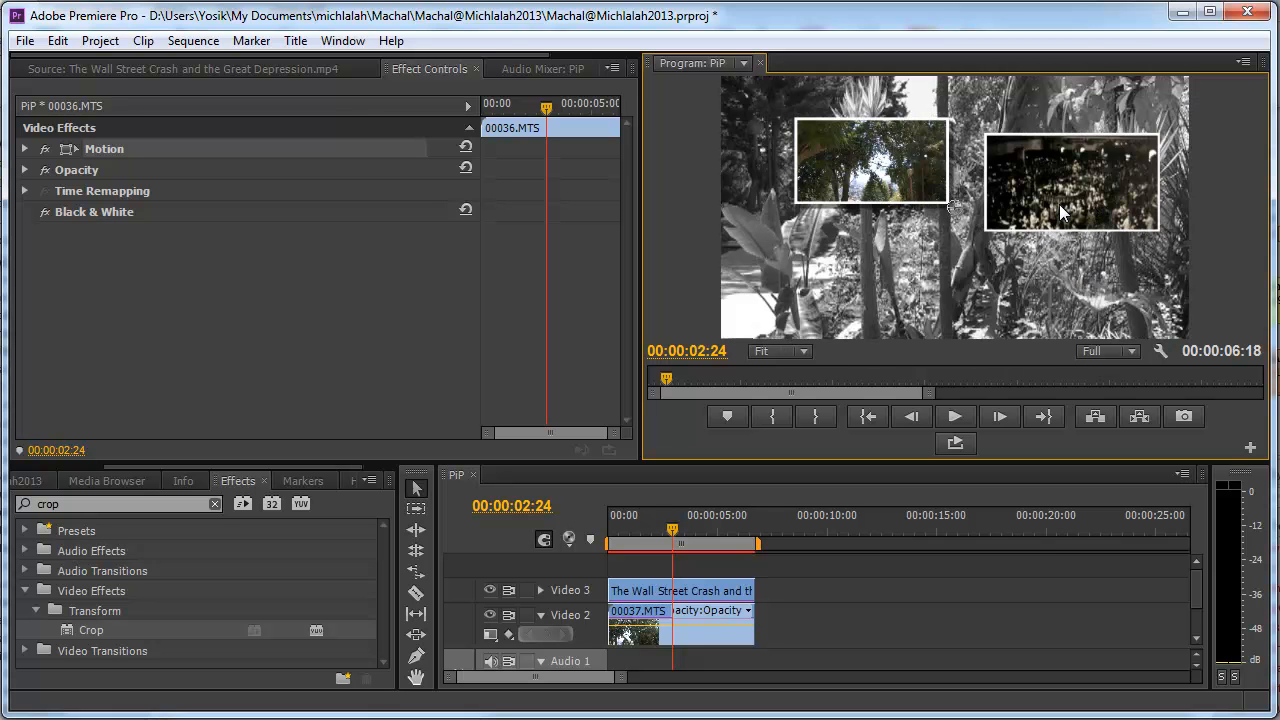
{"action": "mouse_move", "coordinate": [866, 417]}
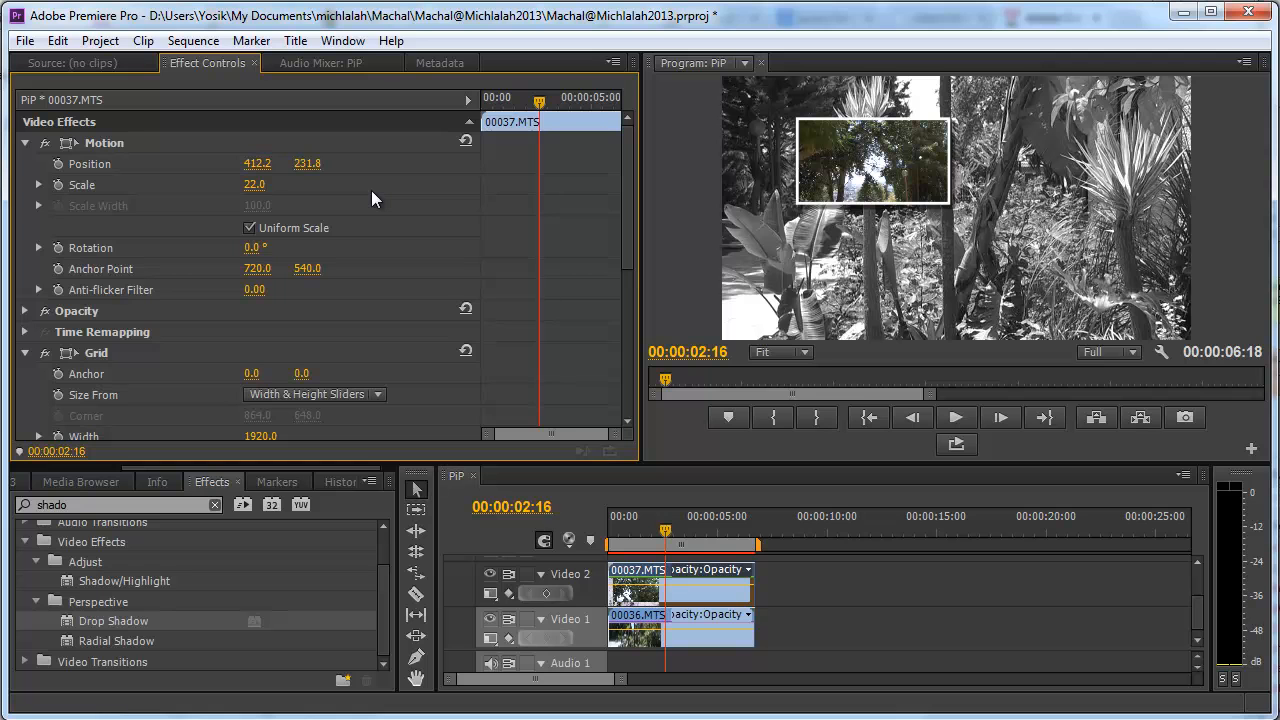
{"action": "mouse_move", "coordinate": [962, 372]}
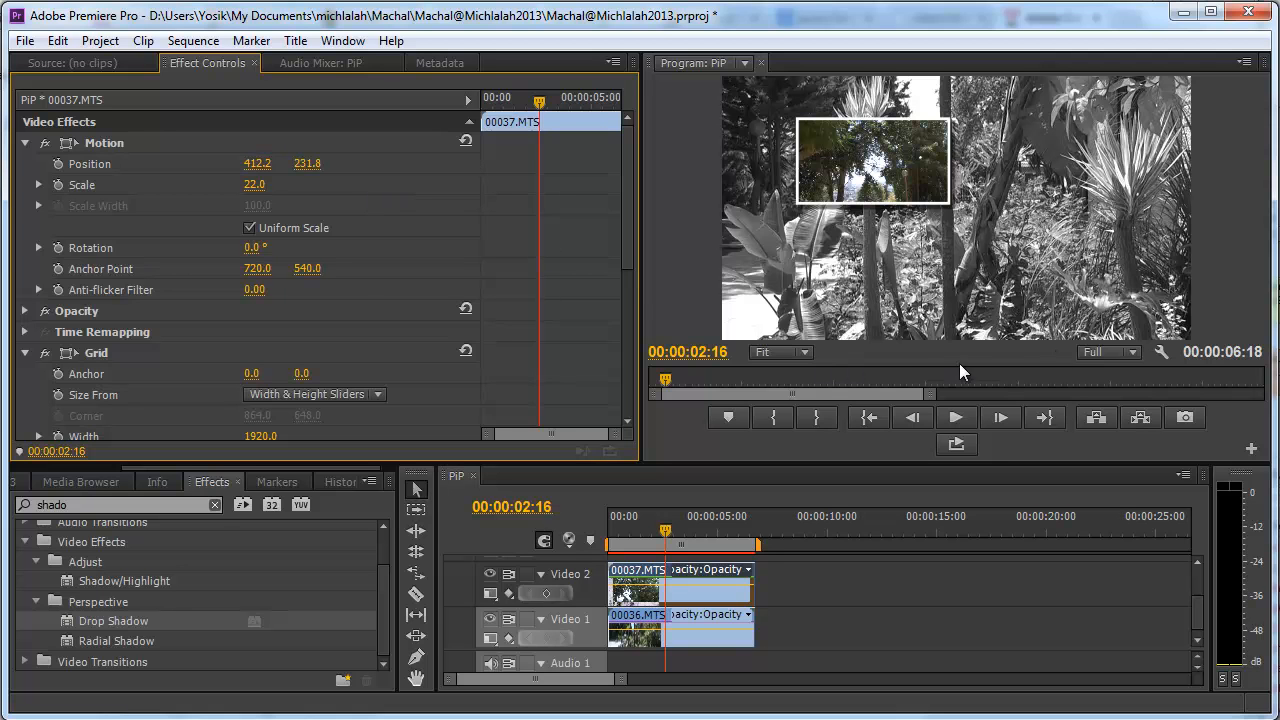